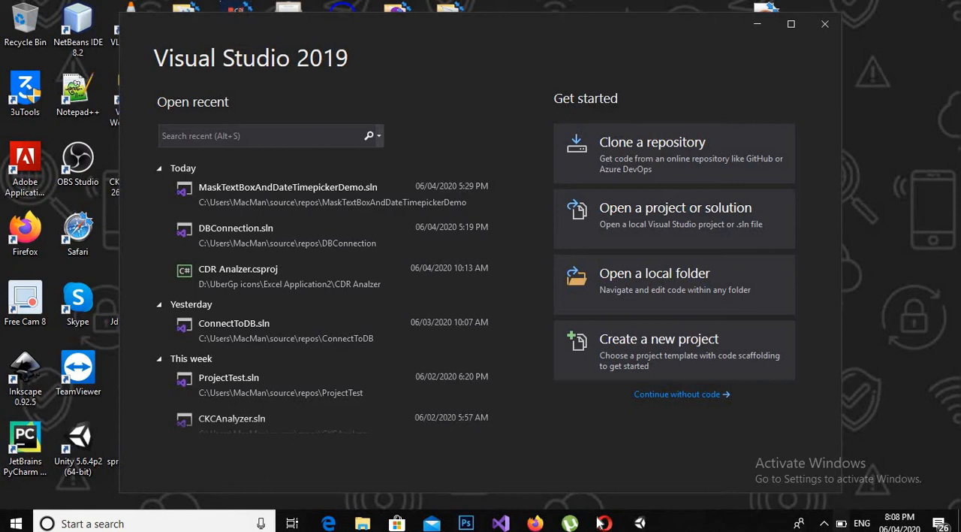
mouse_move(627, 342)
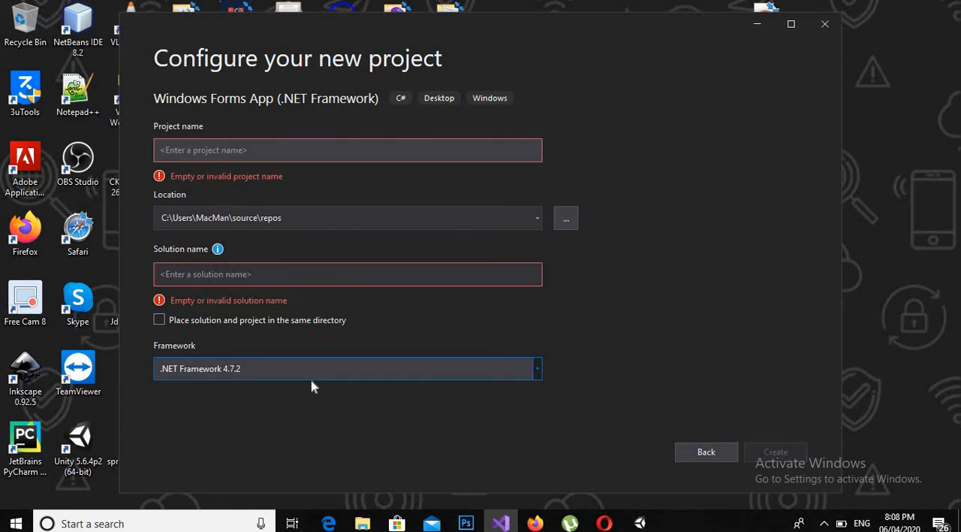
Name the Windows Forms project MaskTexBoxandDatetimePicker and create it.
text(Mask)
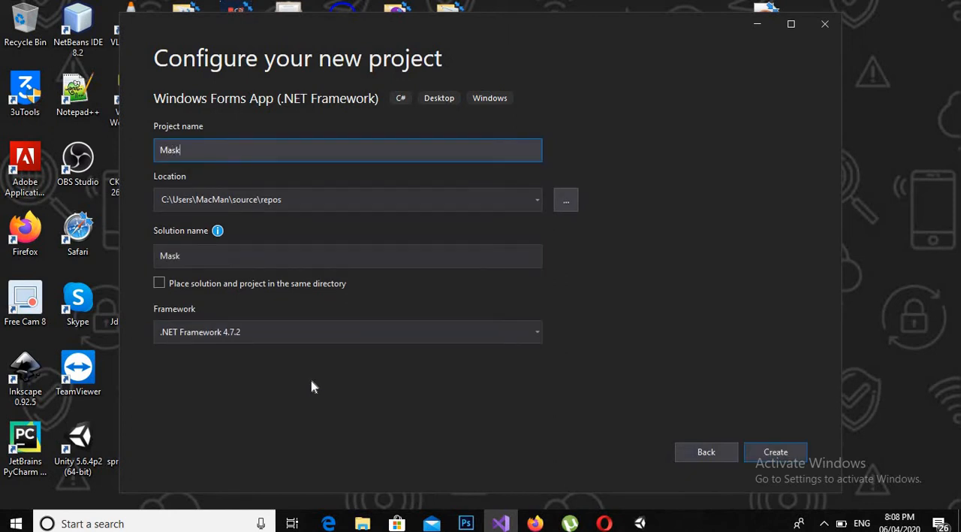
text(Tex)
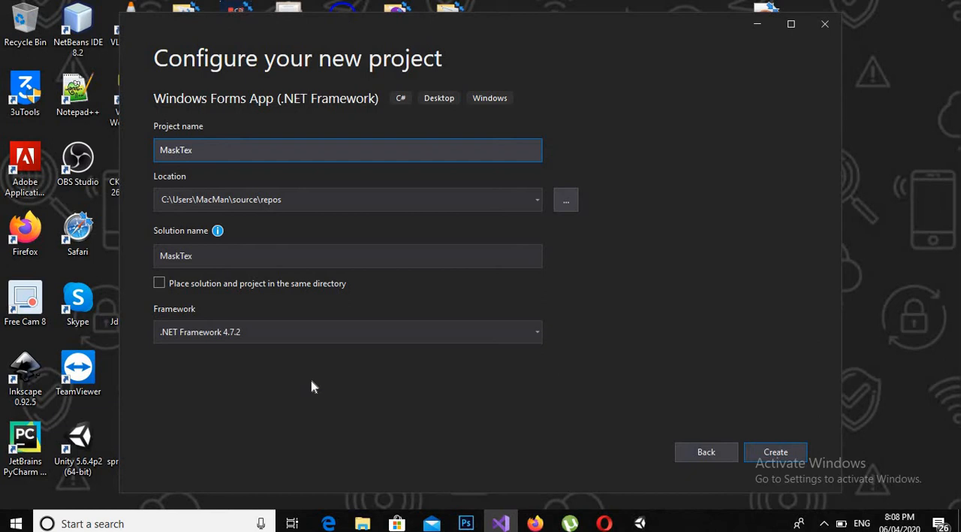
text(Boxa)
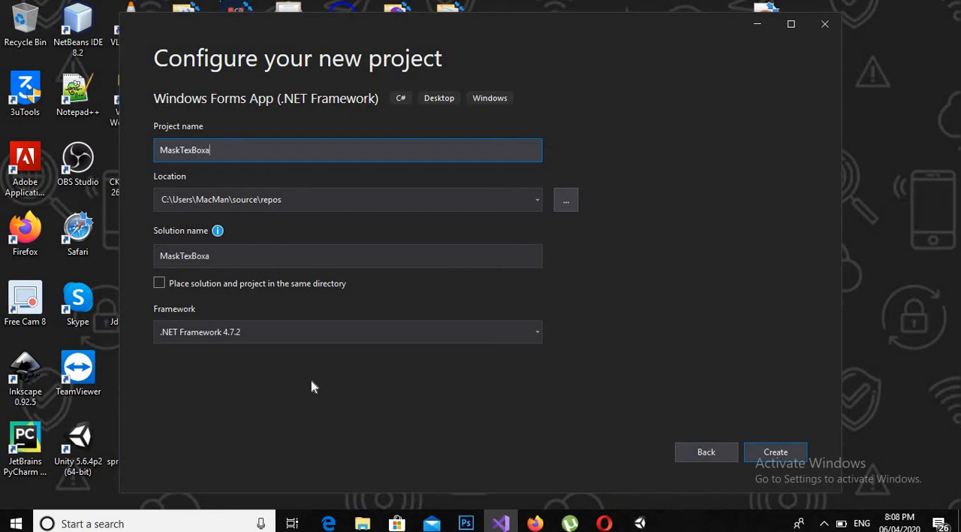
text(n)
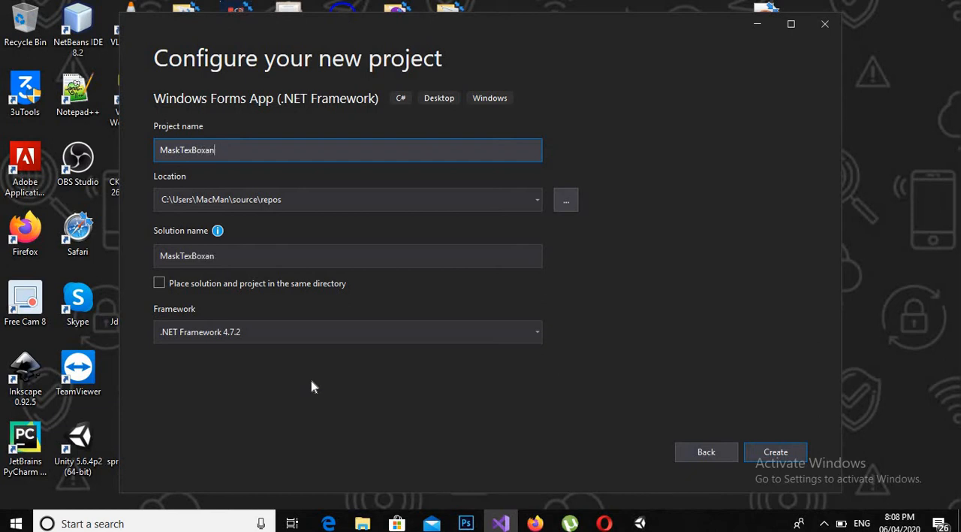
text(d)
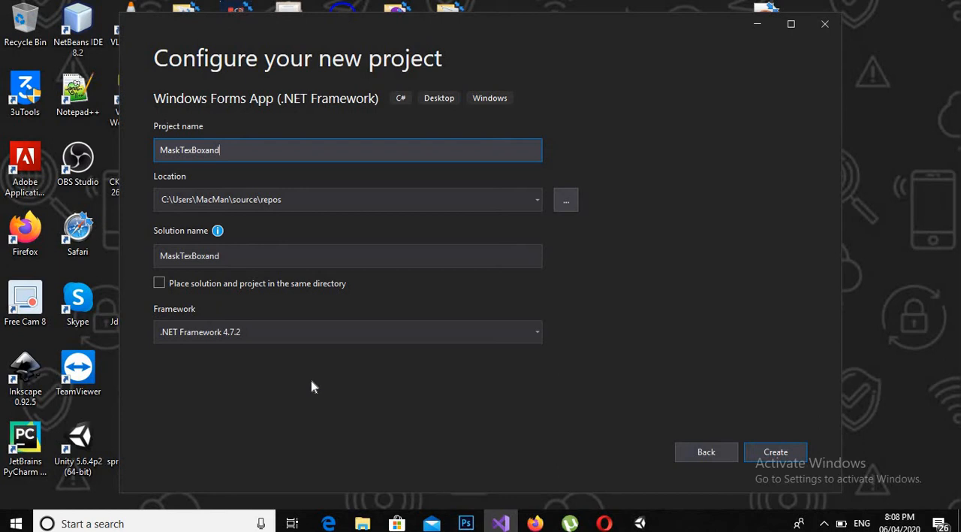
text(Da)
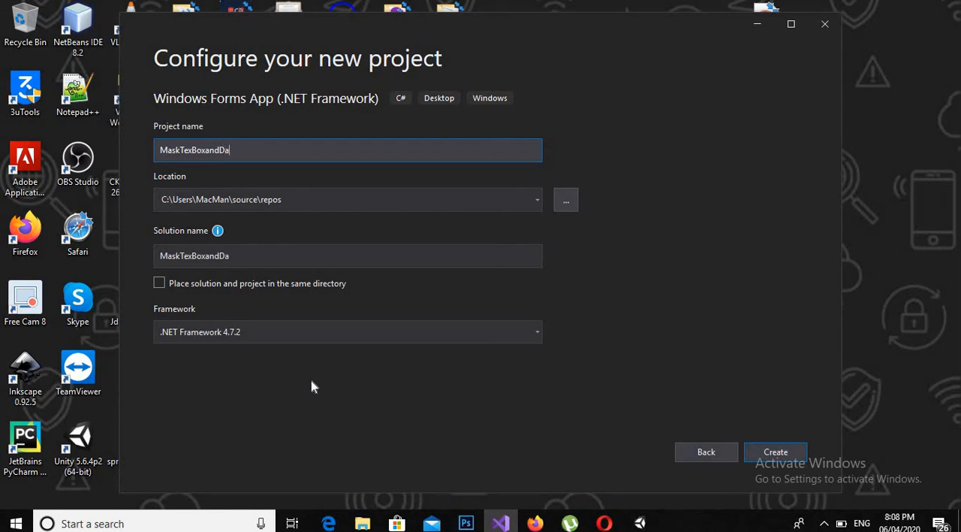
text(te)
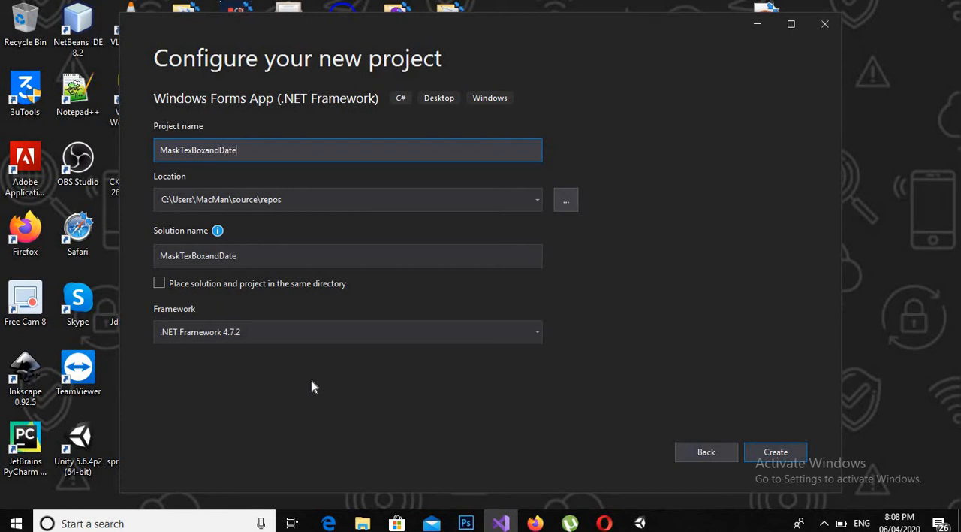
text(timeP)
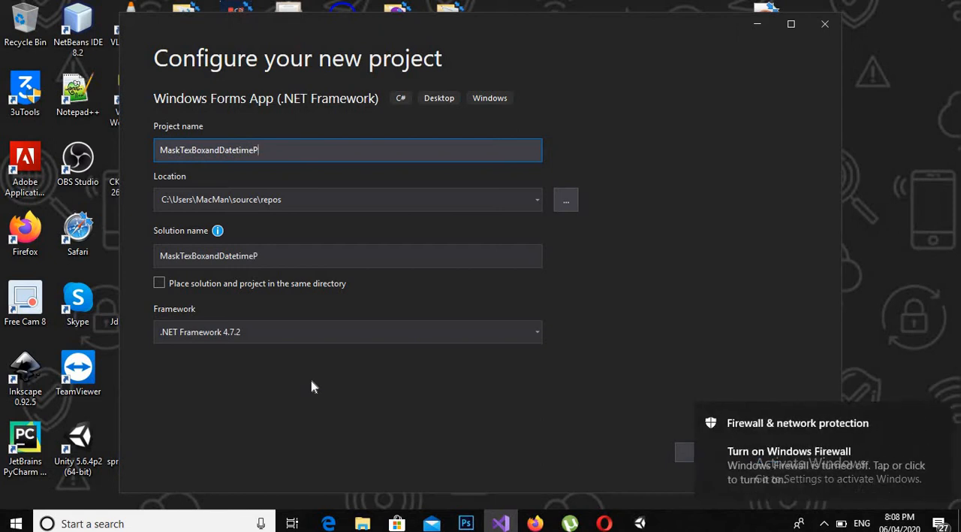
text(icker)
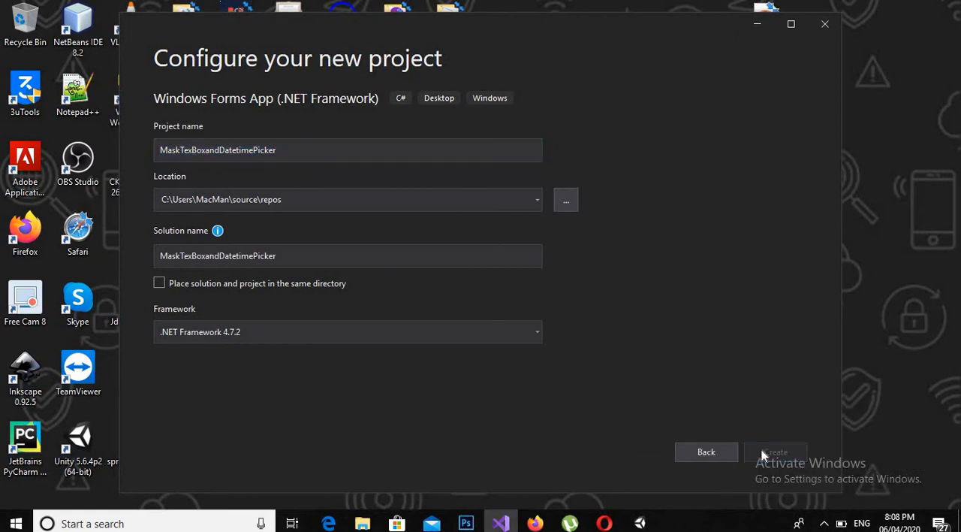
click(776, 450)
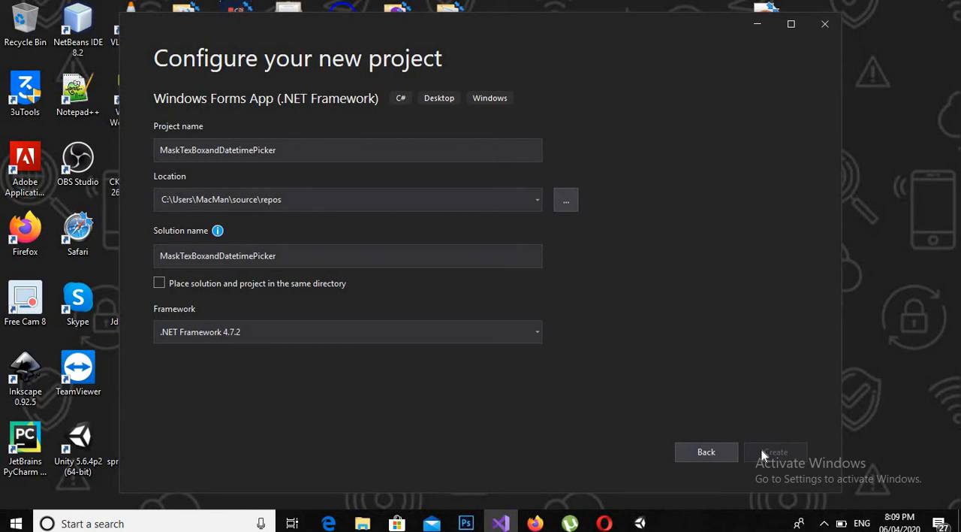
click(775, 451)
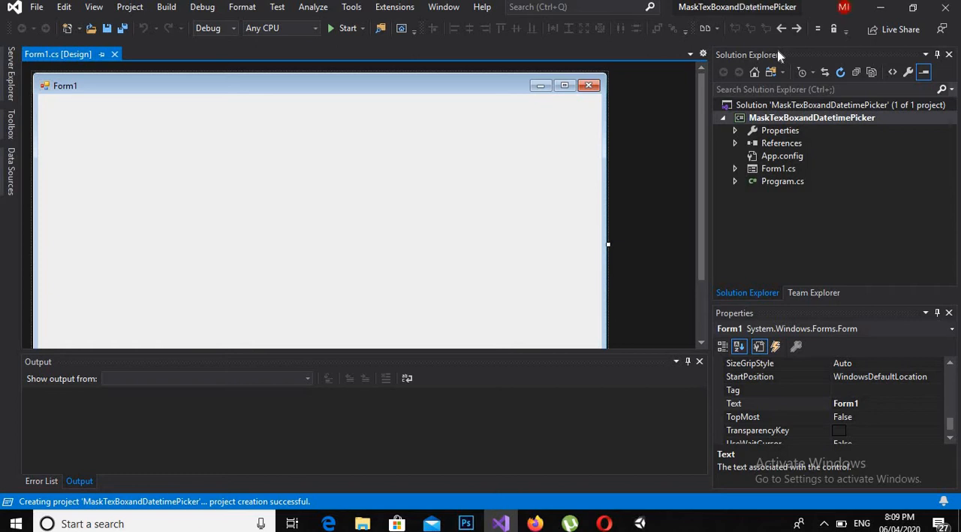
mouse_move(230, 211)
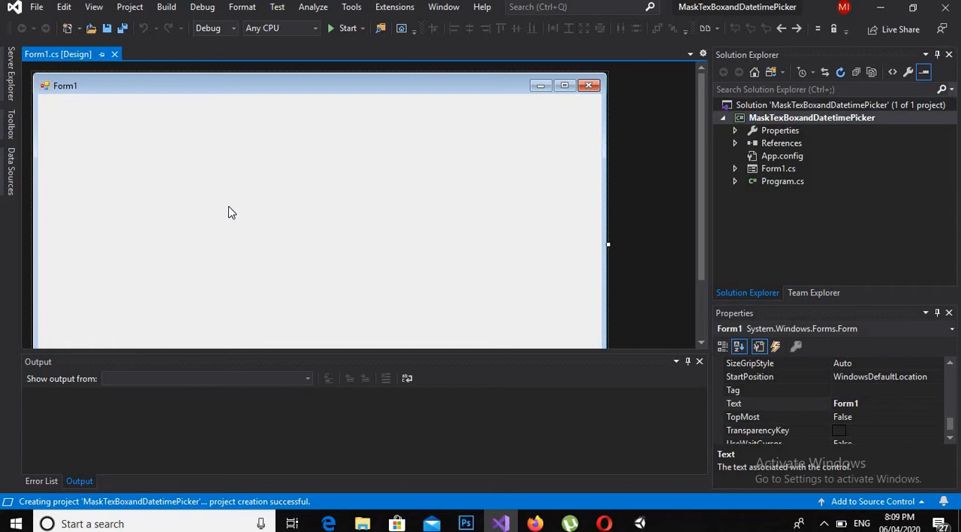
mouse_move(11, 131)
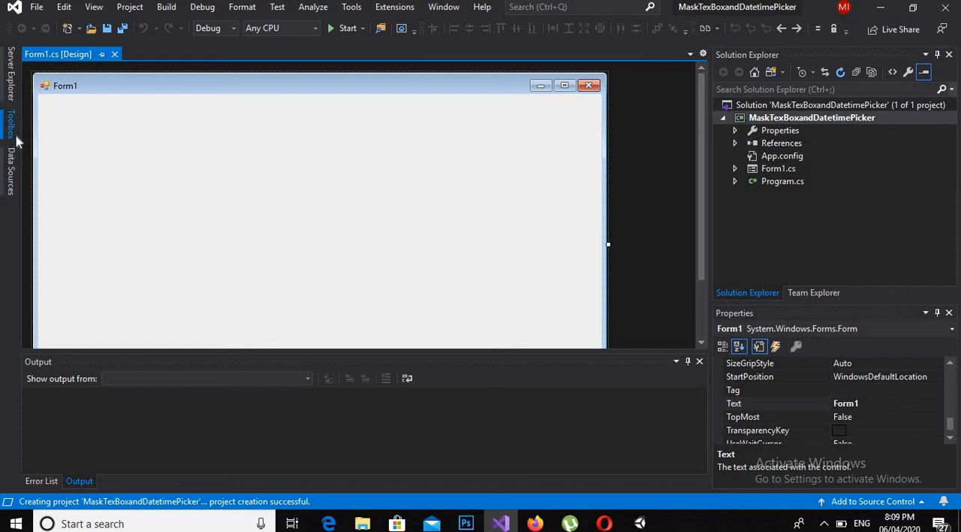
Search the Toolbox and place a MaskedTextBox and a DateTimePicker on Form1.
click(10, 135)
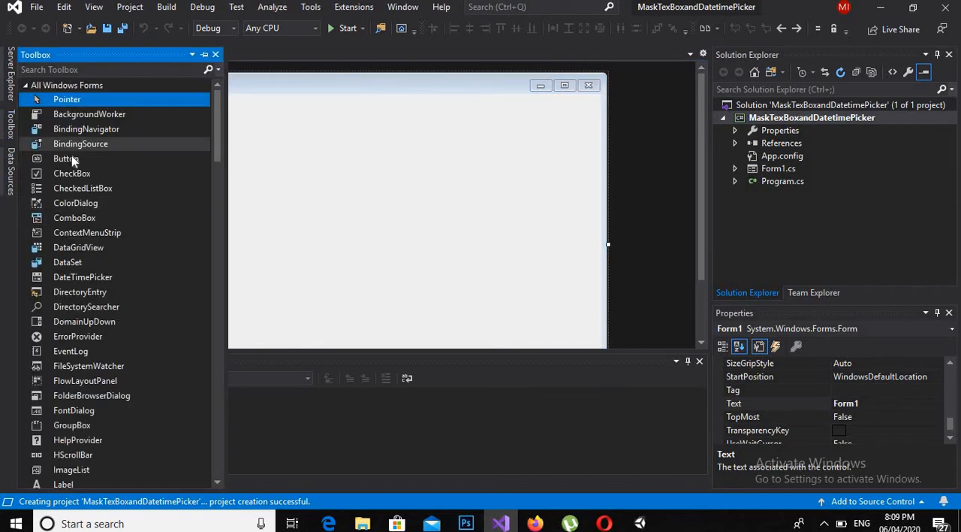
click(113, 69)
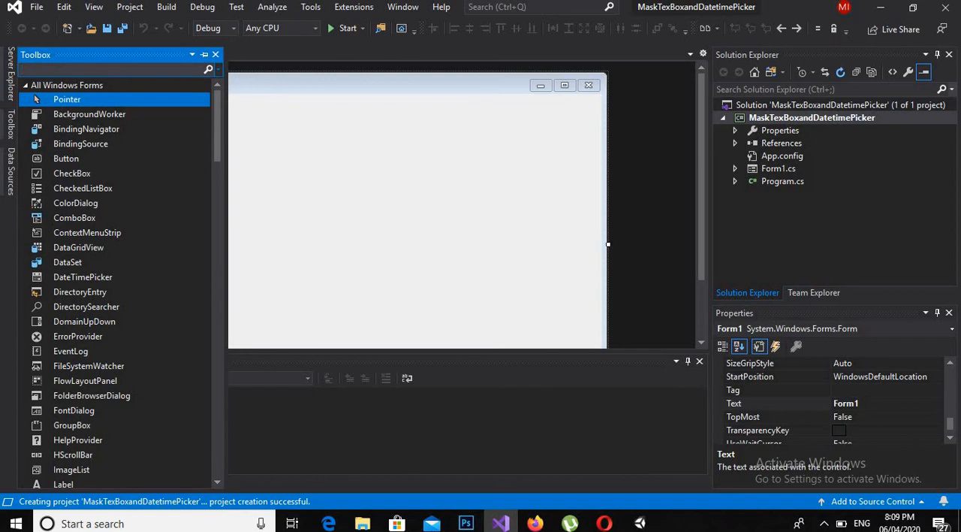
text(mas)
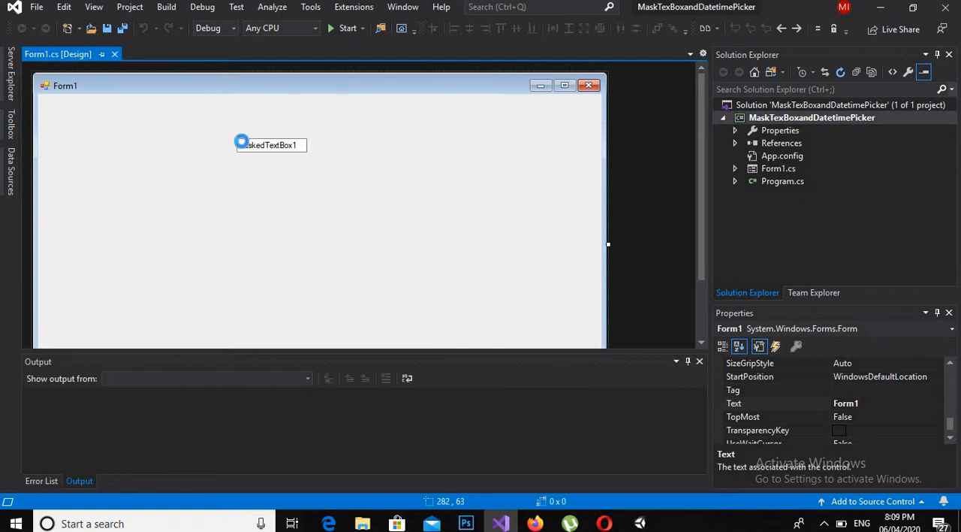
click(271, 144)
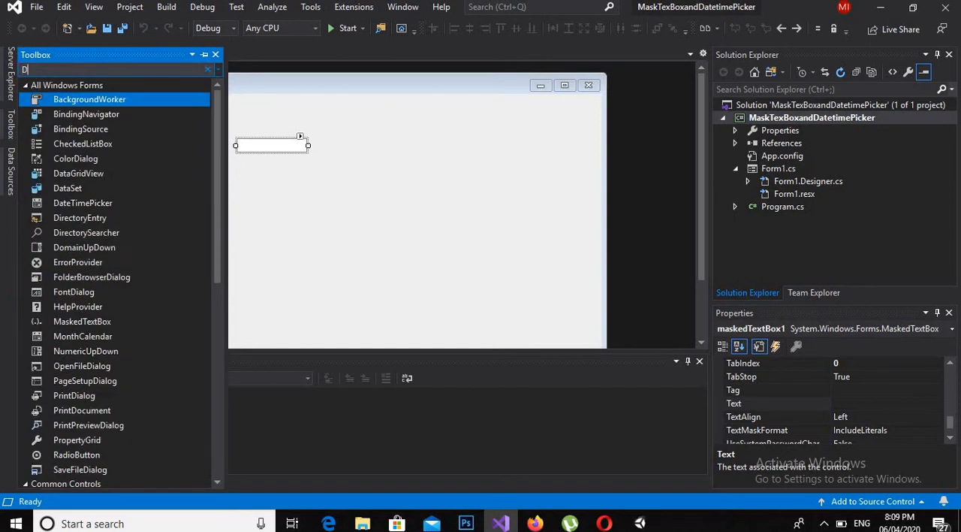
text(at)
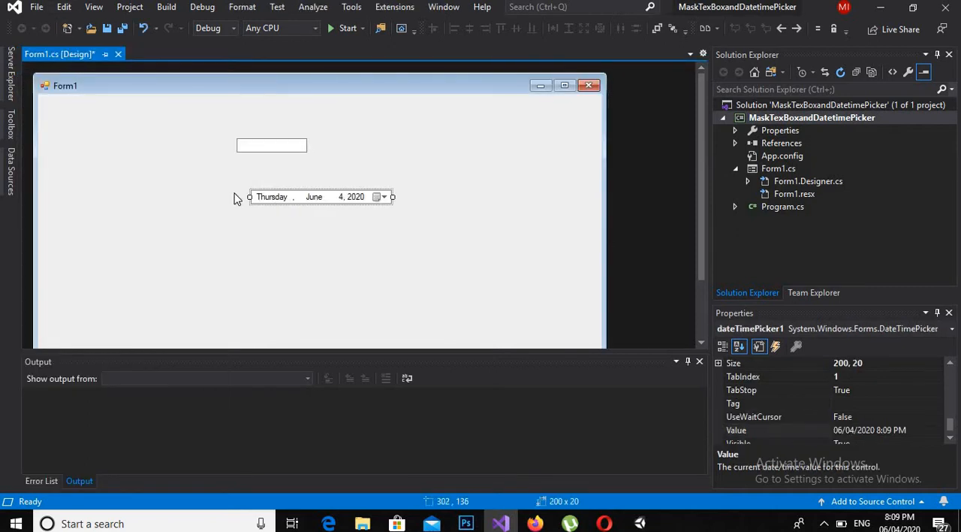
click(271, 144)
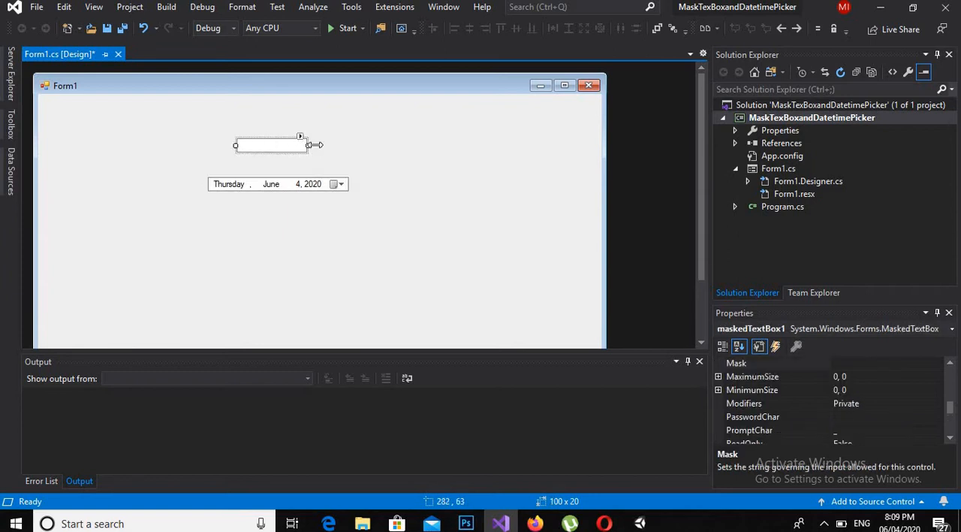
Widen and align maskedTextBox1 above the date picker, then select its Mask property.
drag(308, 145, 371, 144)
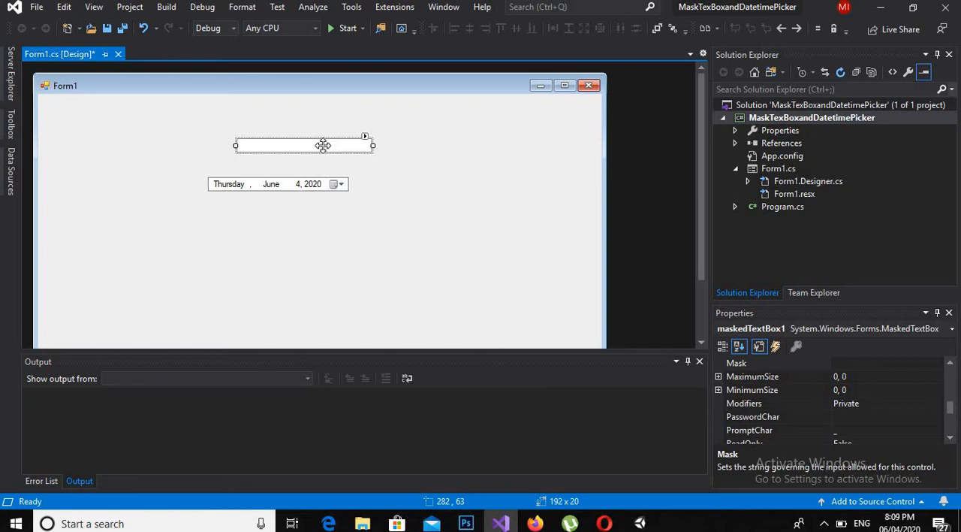
drag(323, 145, 297, 148)
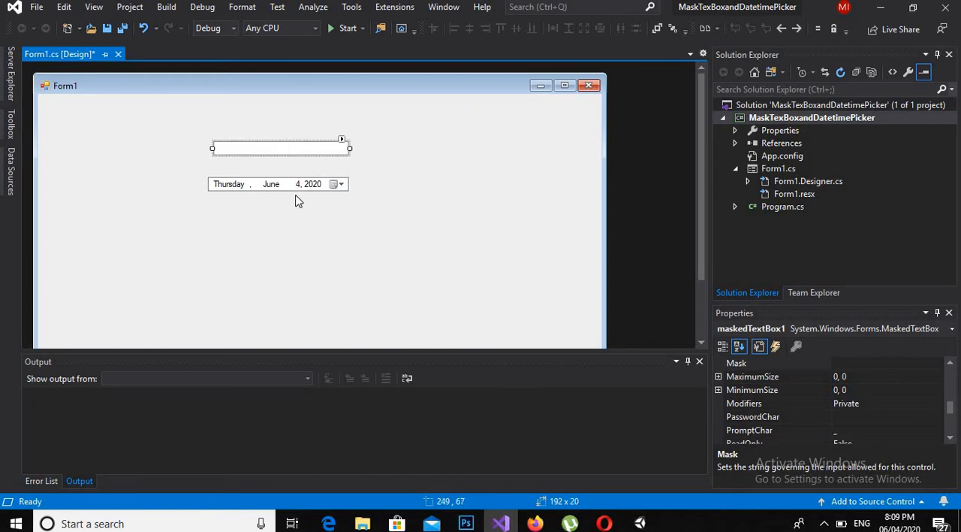
mouse_move(276, 182)
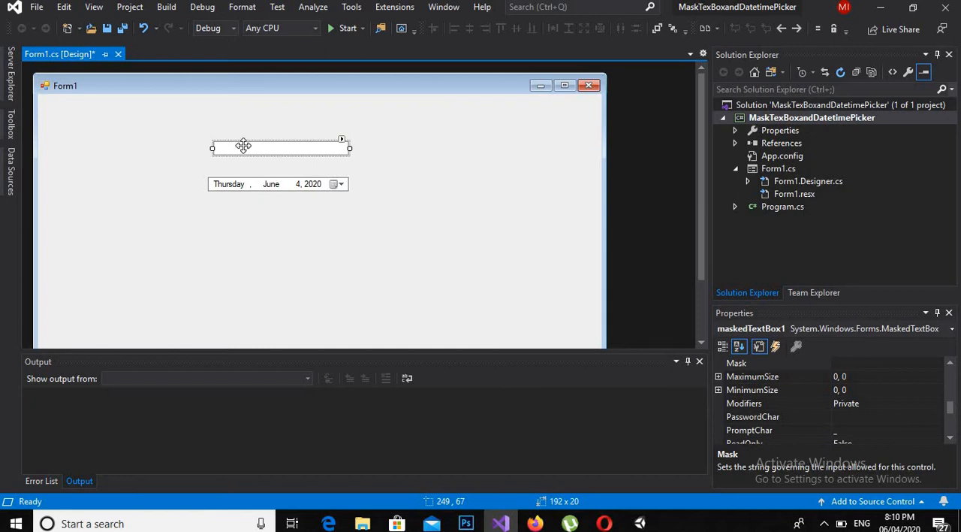
mouse_move(255, 148)
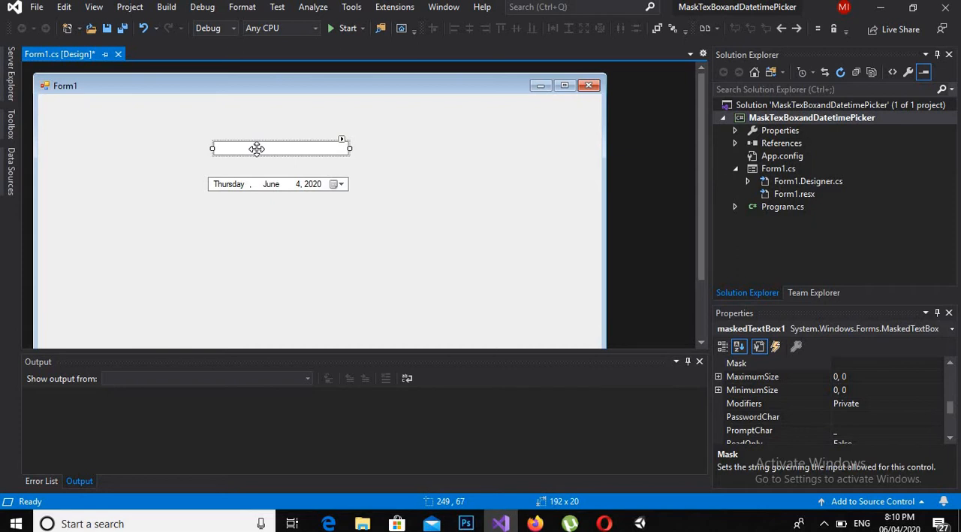
mouse_move(559, 259)
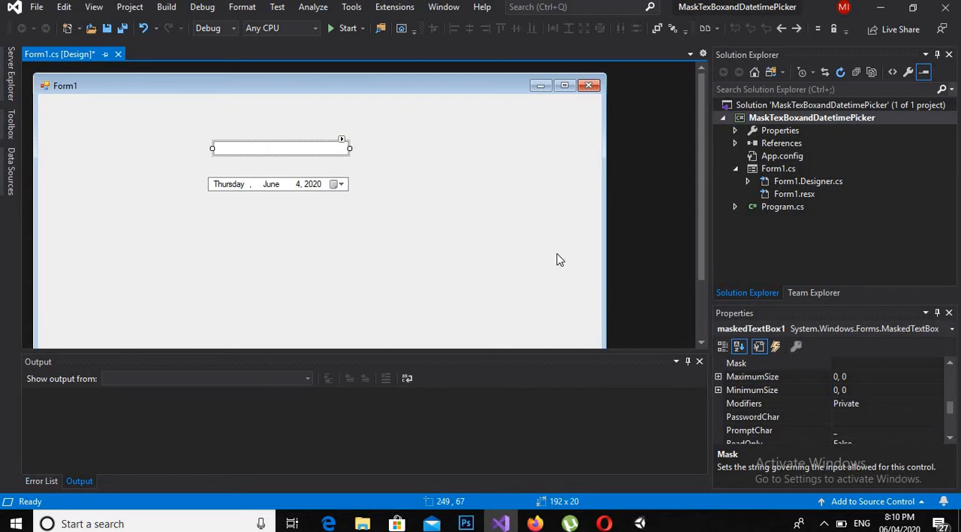
scroll(down, 3)
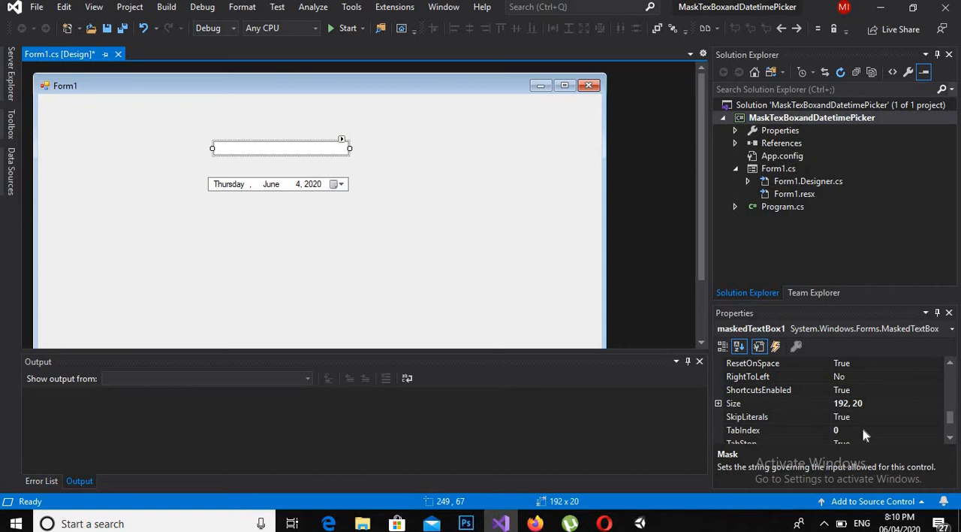
scroll(down, 3)
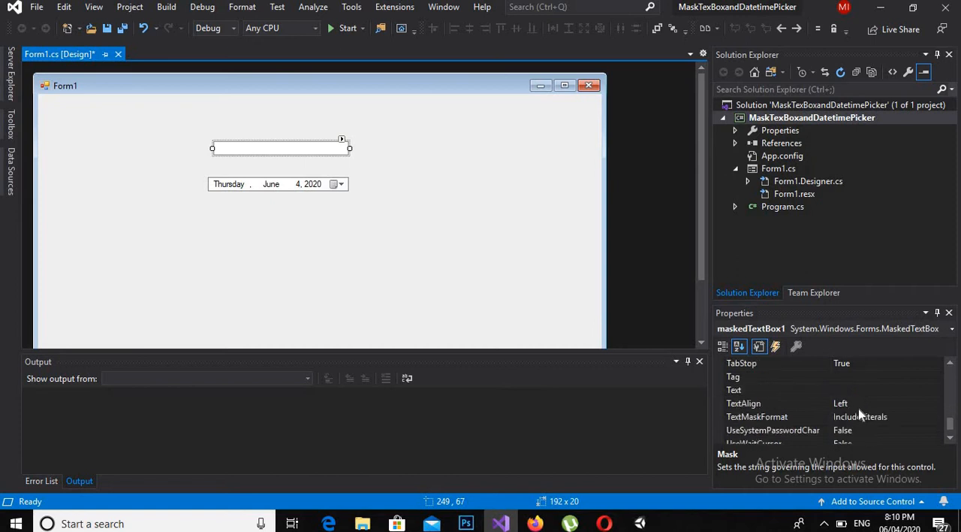
scroll(down, 3)
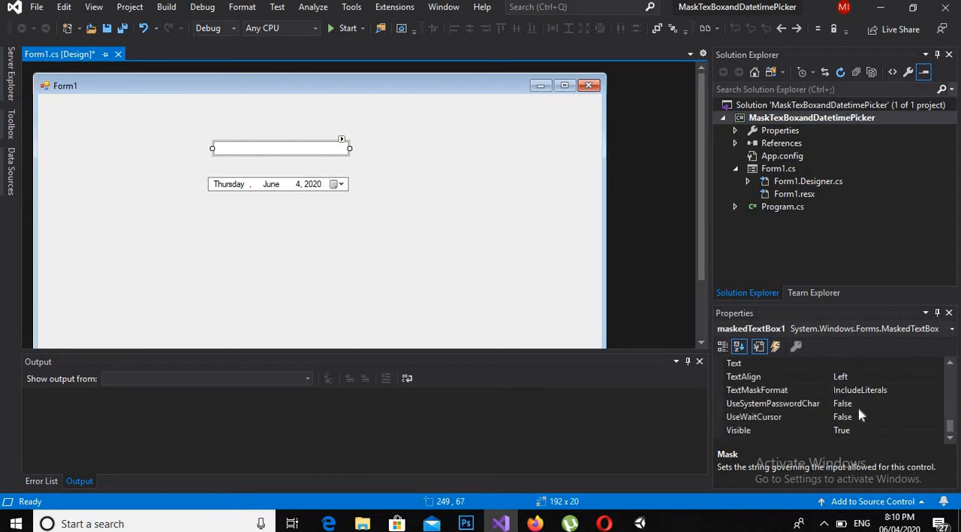
scroll(up, 3)
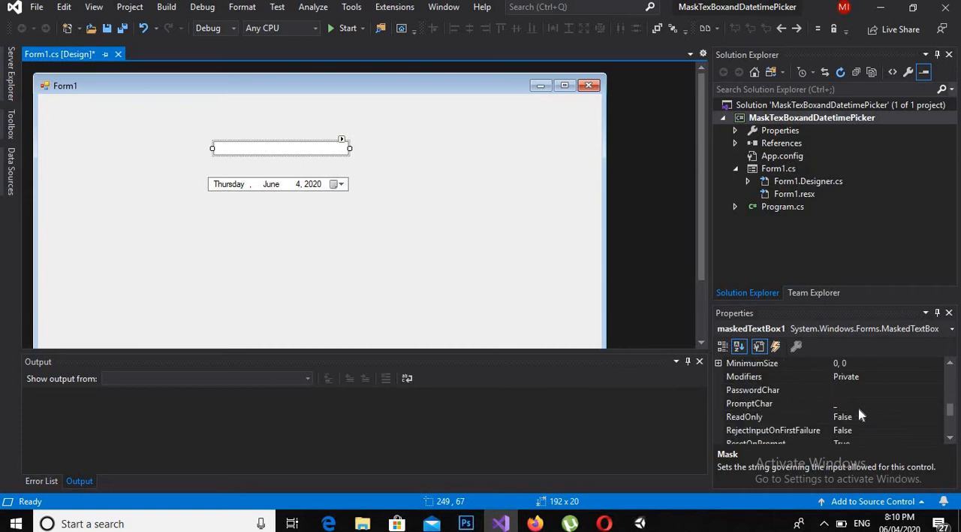
click(773, 376)
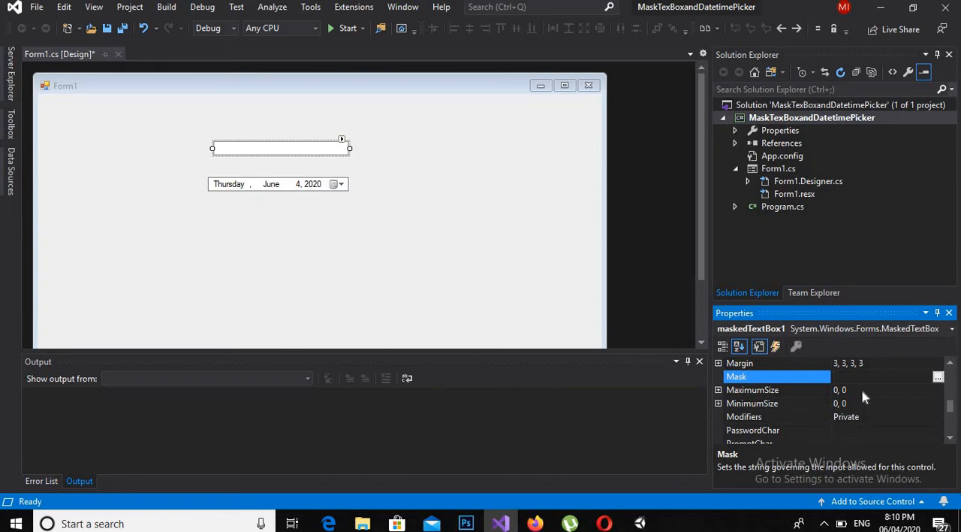
click(882, 376)
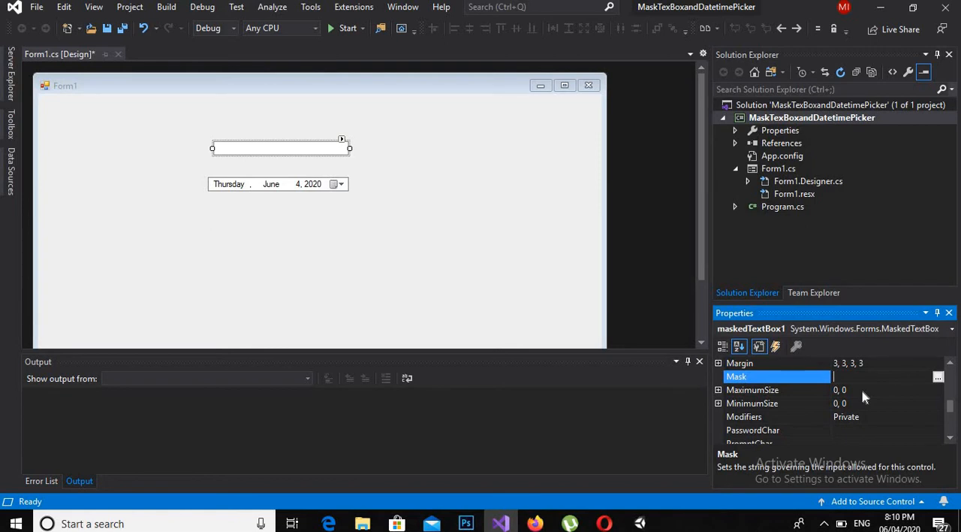
text(0000)
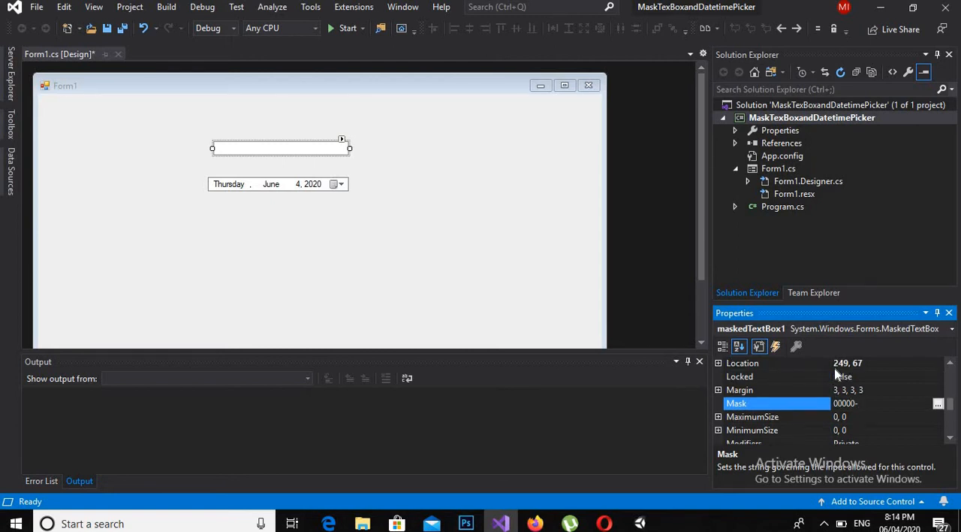
text(00000)
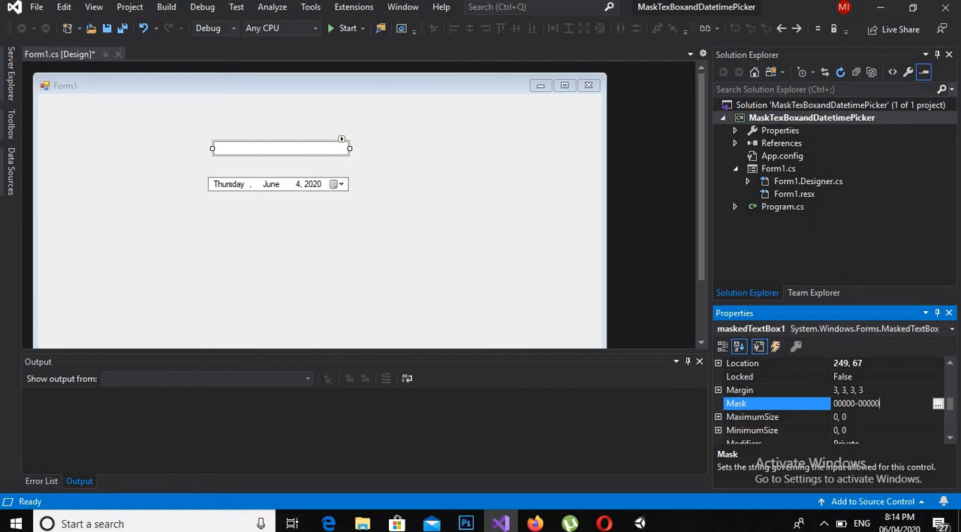
text(-)
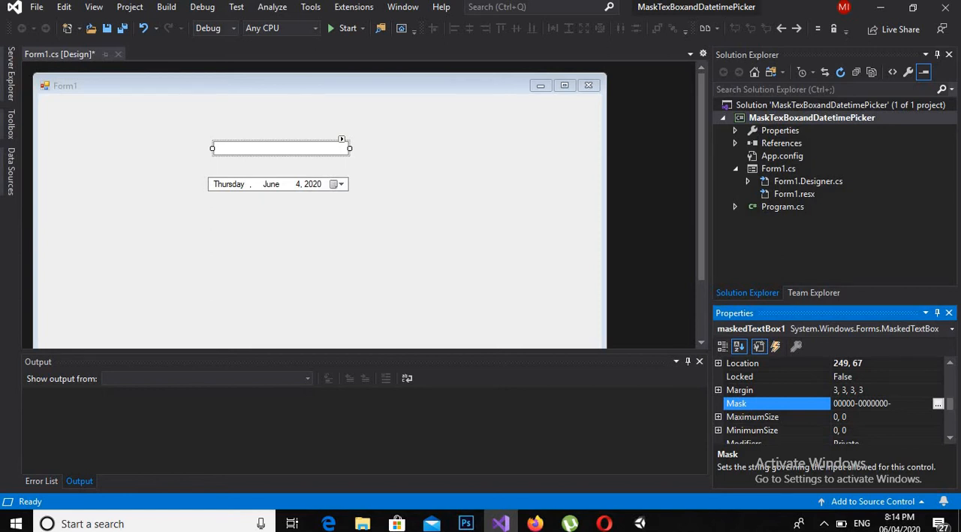
text(0)
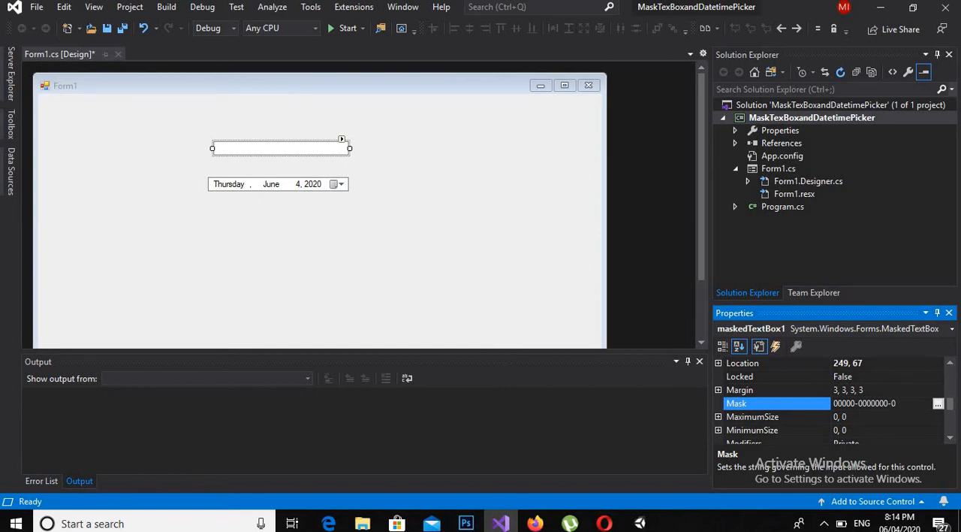
click(239, 254)
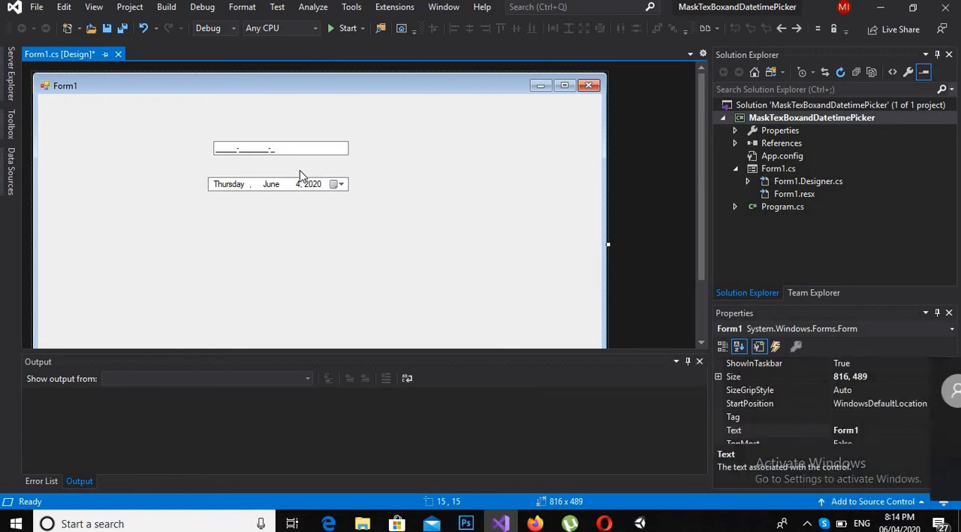
mouse_move(481, 118)
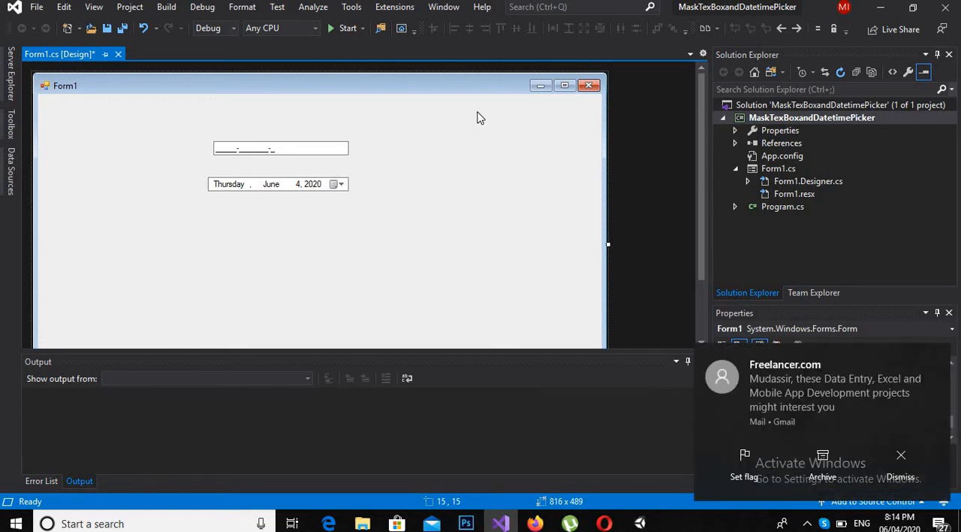
click(278, 183)
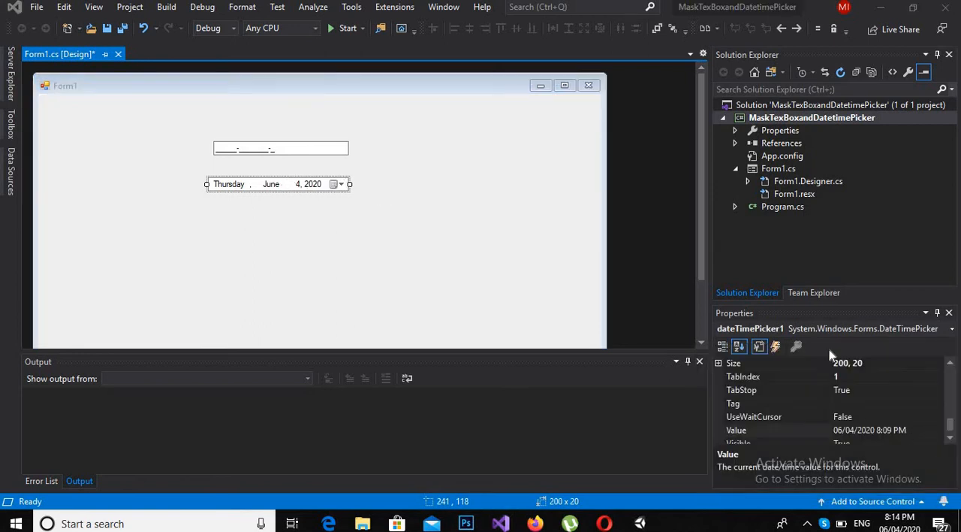
Find dateTimePicker1's Format property and switch it to Short.
scroll(down, 3)
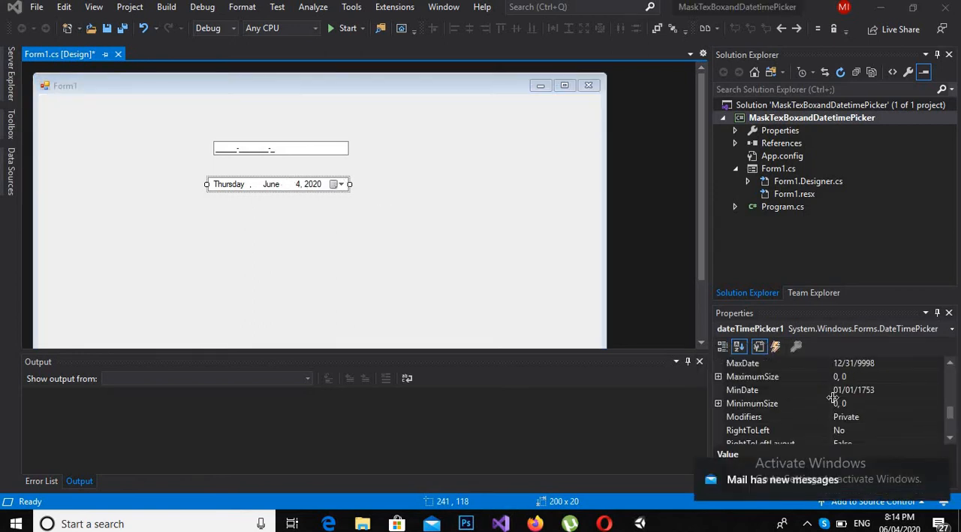
scroll(up, 3)
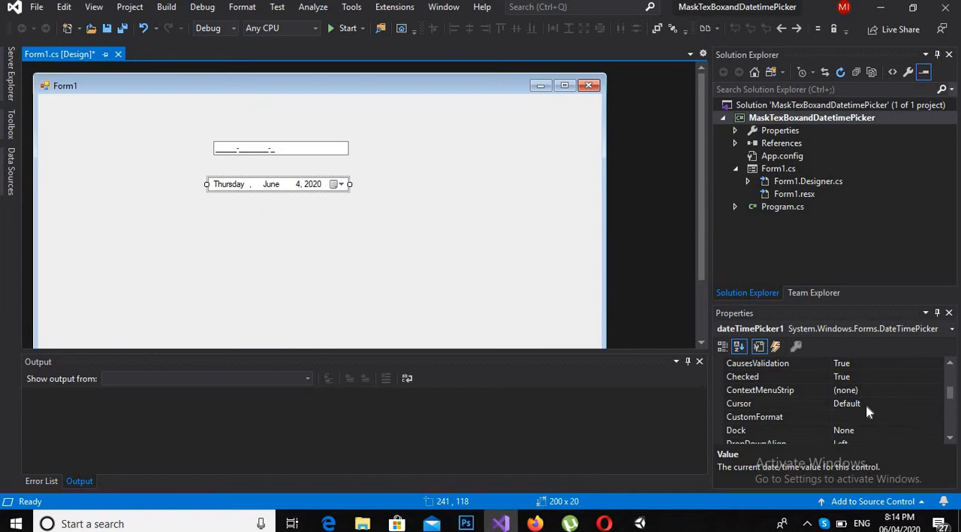
scroll(up, 3)
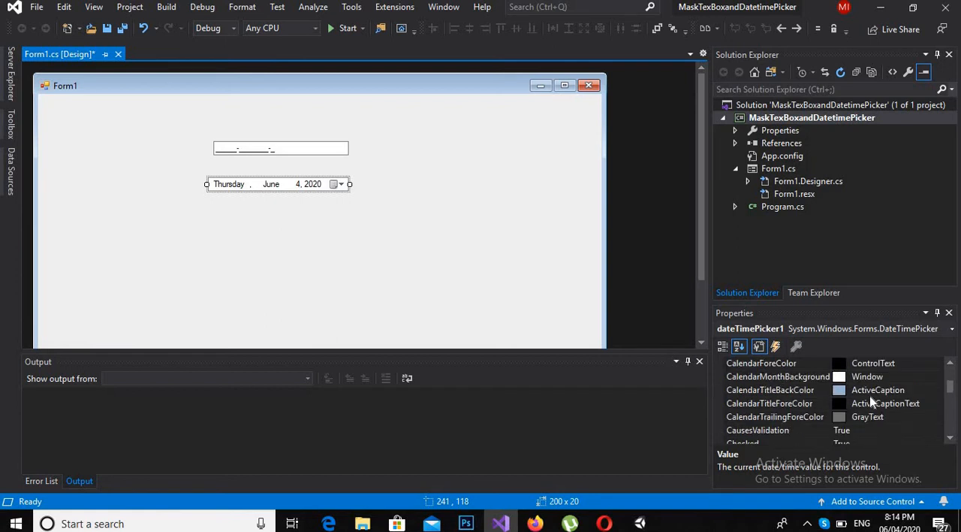
scroll(down, 3)
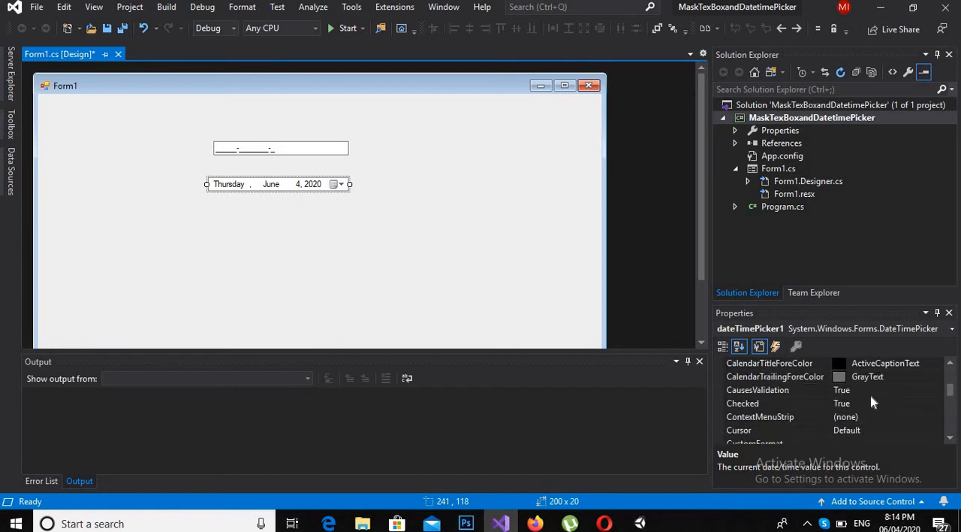
scroll(down, 3)
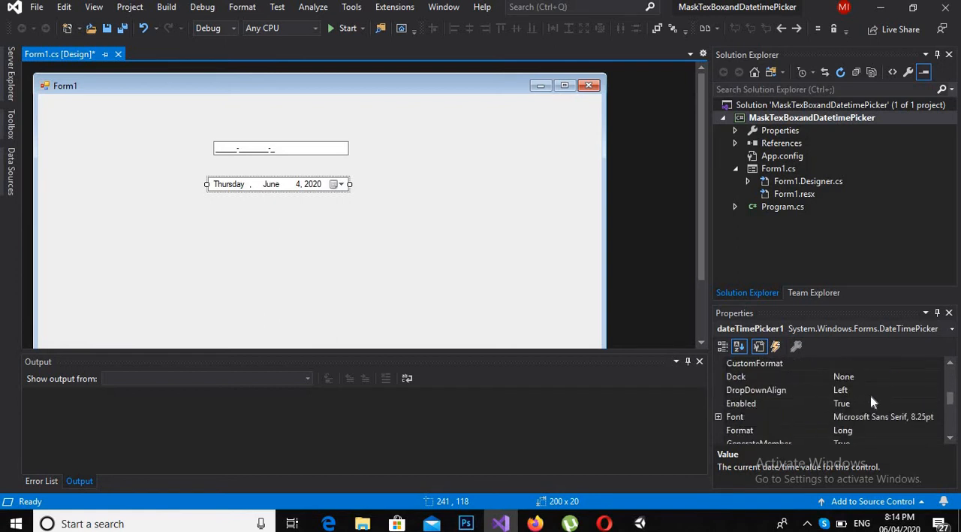
scroll(down, 3)
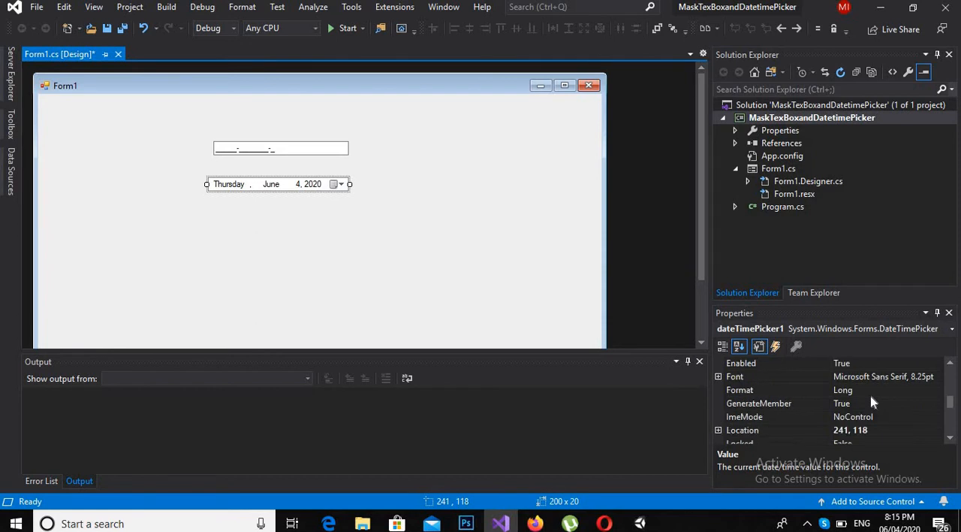
scroll(down, 3)
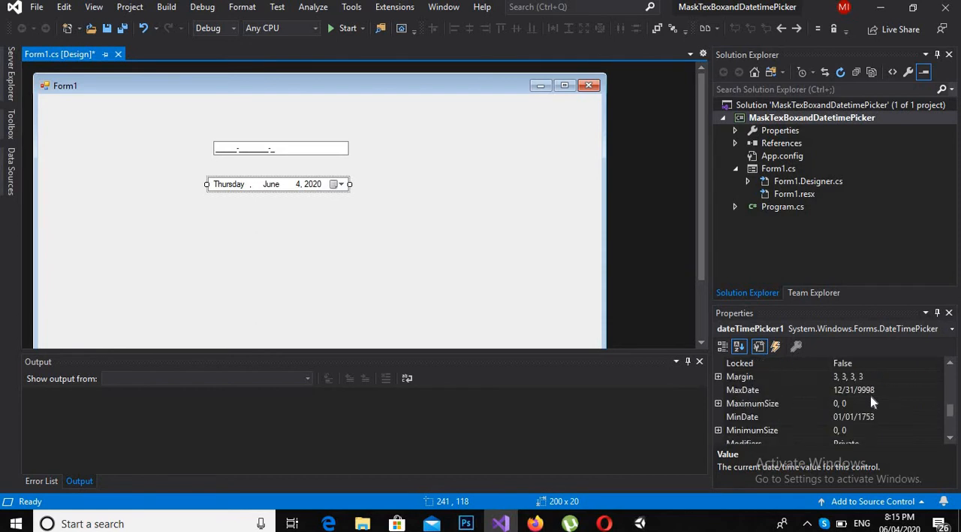
scroll(down, 3)
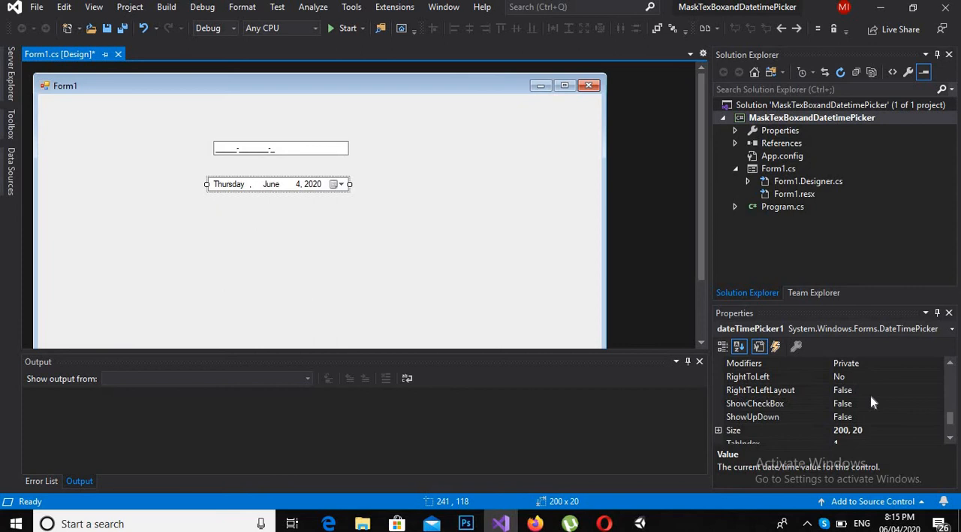
scroll(up, 3)
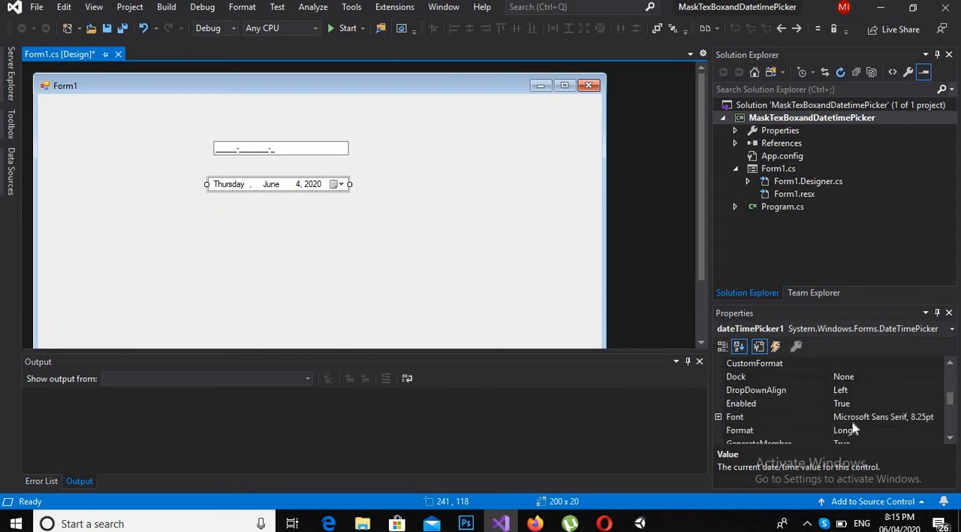
mouse_move(936, 438)
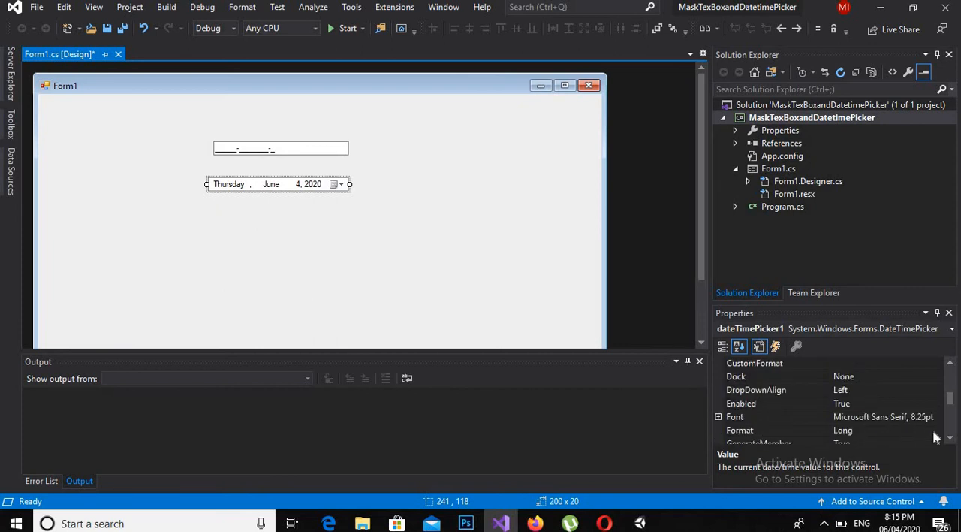
click(936, 430)
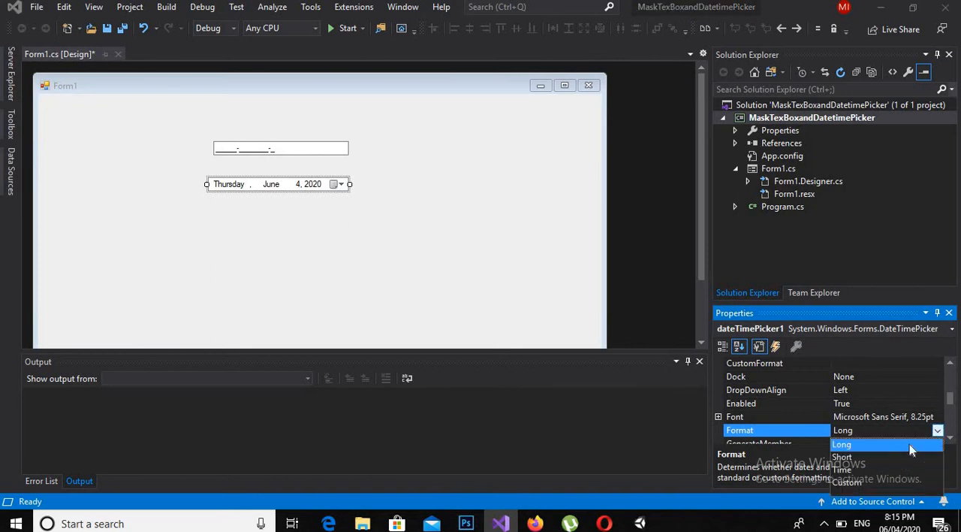
click(842, 456)
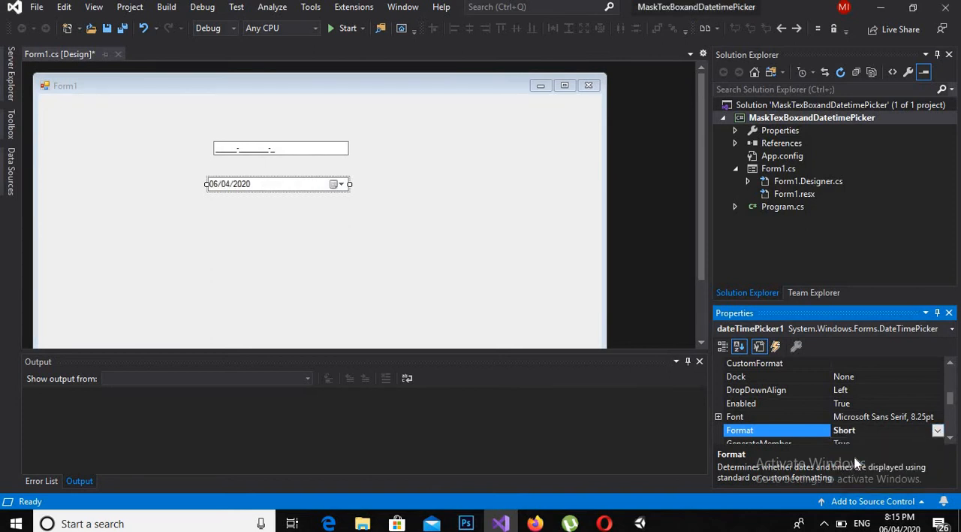
mouse_move(390, 190)
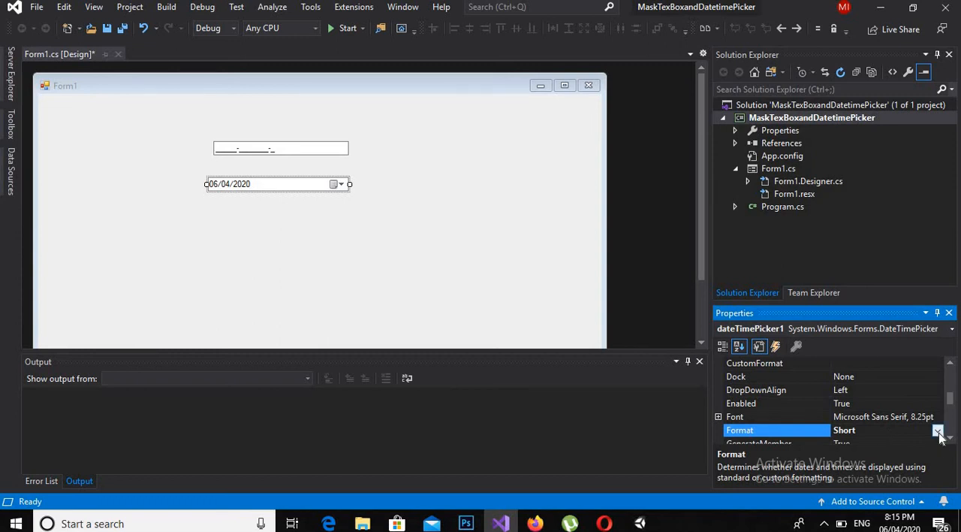
Change the date picker's Format to Custom.
click(938, 429)
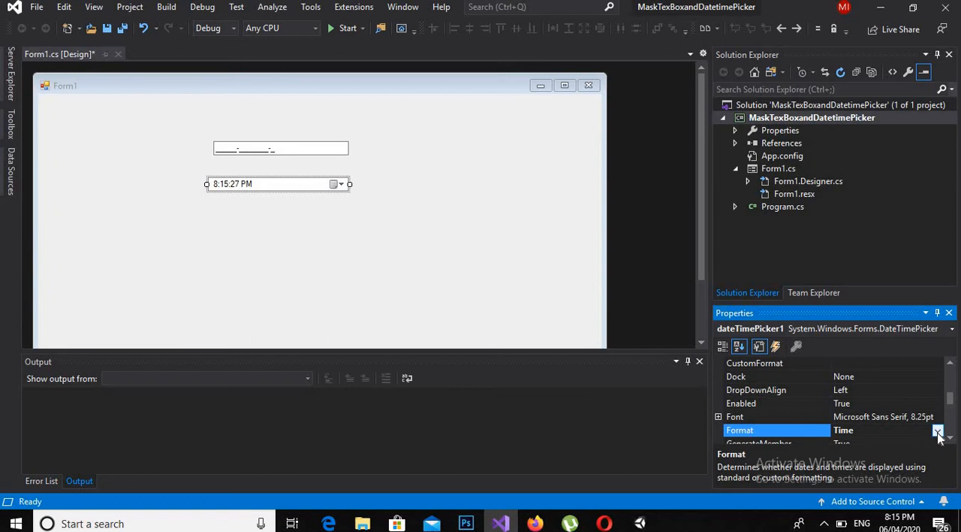
click(937, 430)
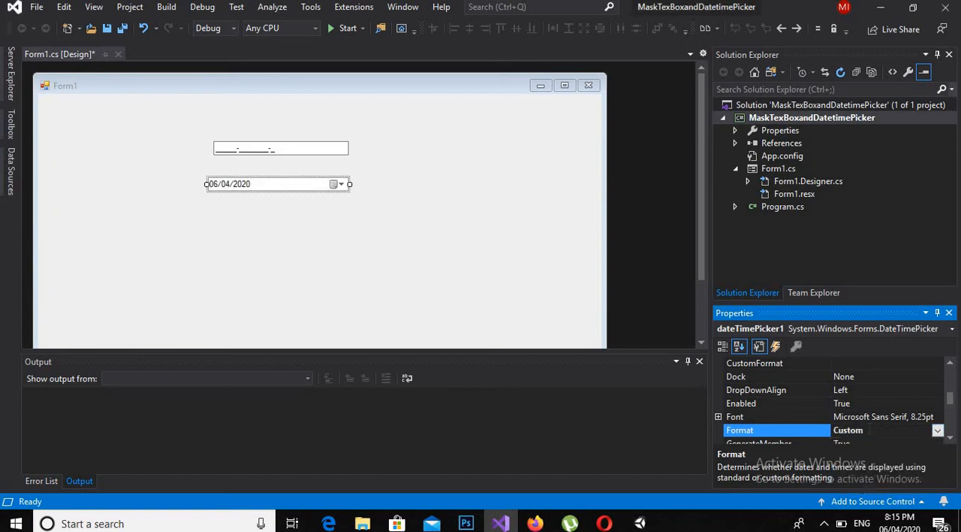
scroll(down, 3)
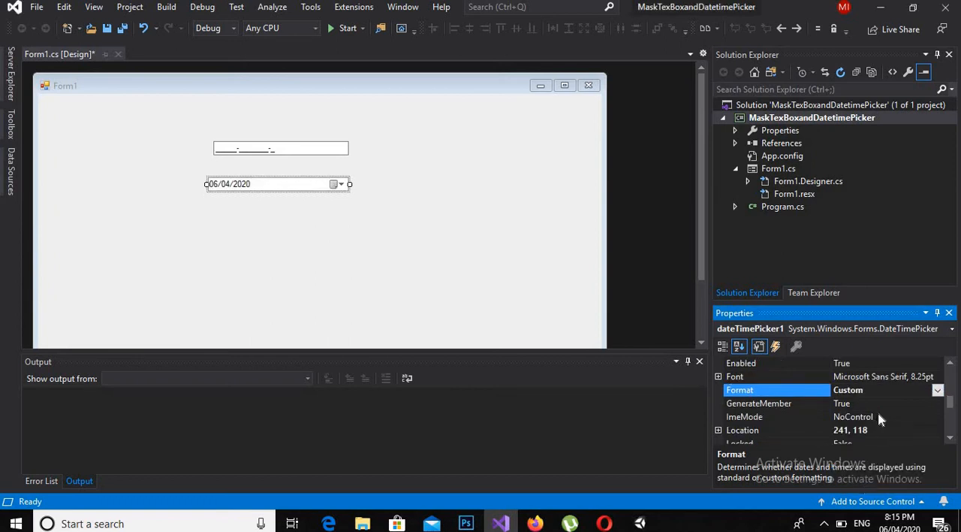
scroll(down, 3)
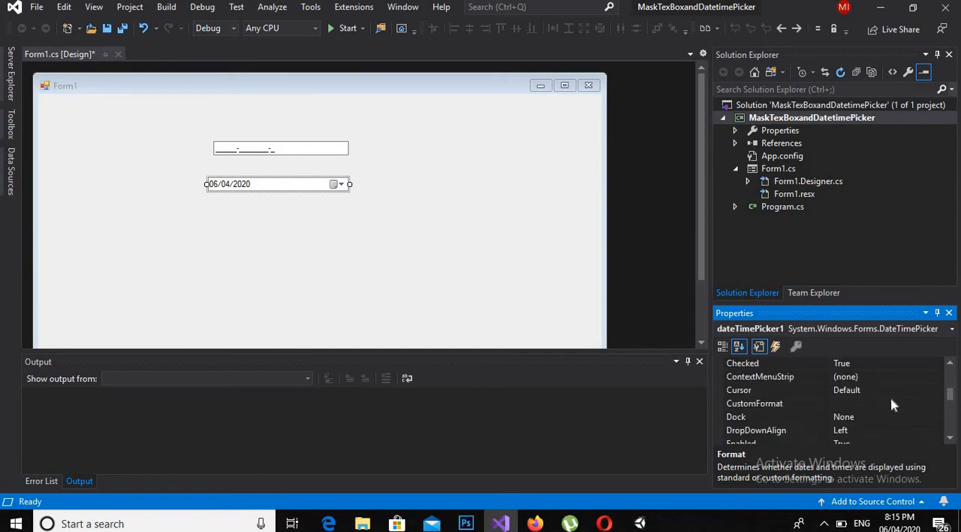
Give dateTimePicker1 a year-first CustomFormat (yyyy/m...) so it reads 2020/15/04.
click(755, 403)
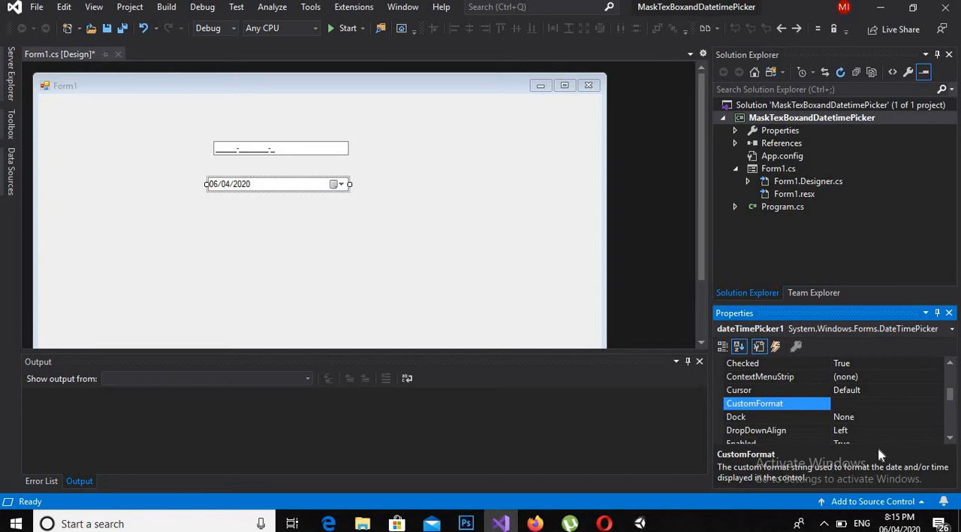
click(886, 403)
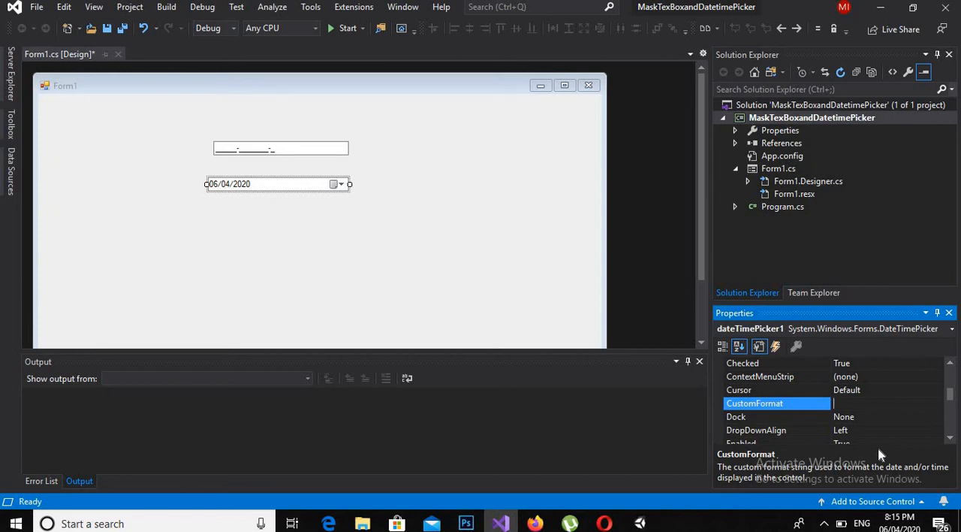
text(yyyy)
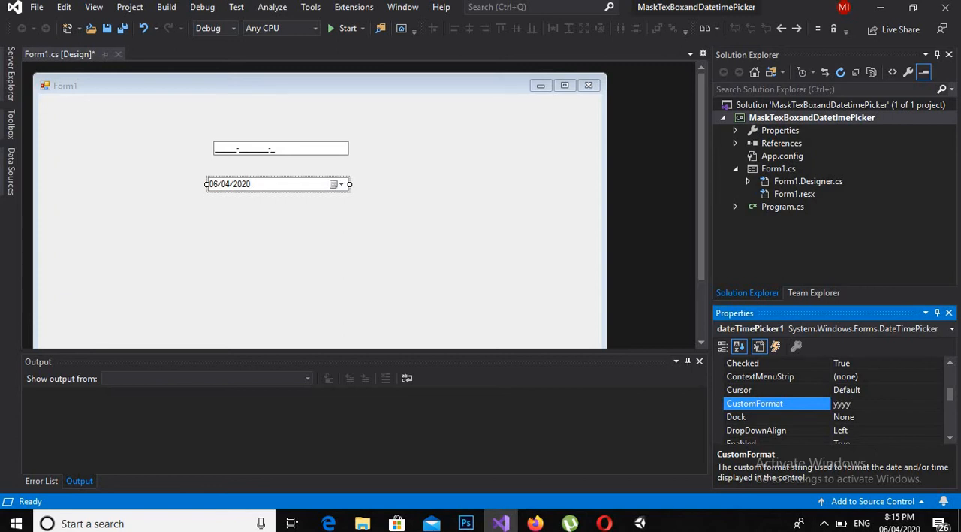
text(/)
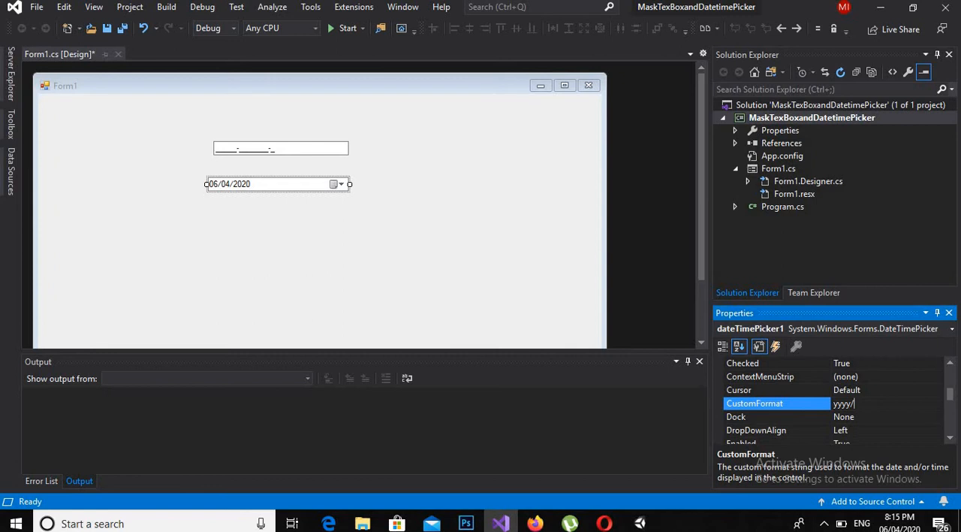
text(m)
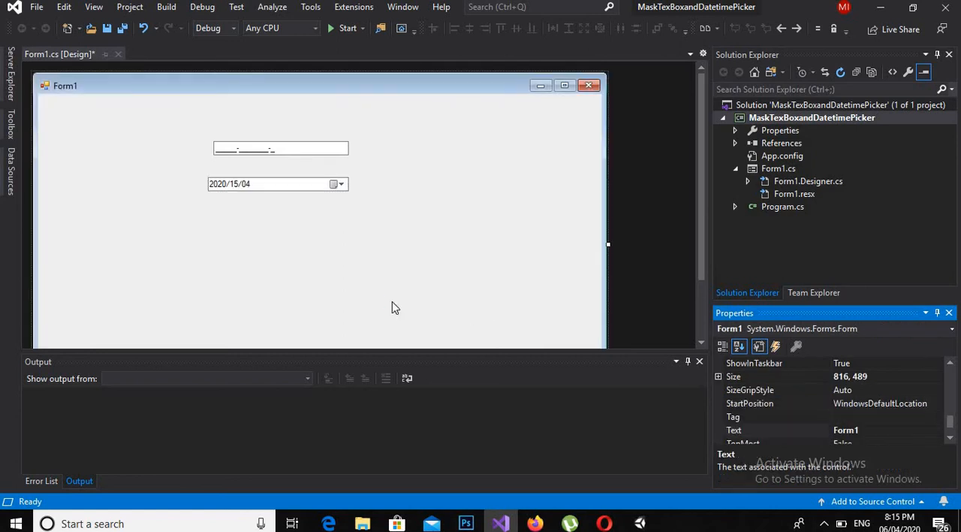
click(271, 184)
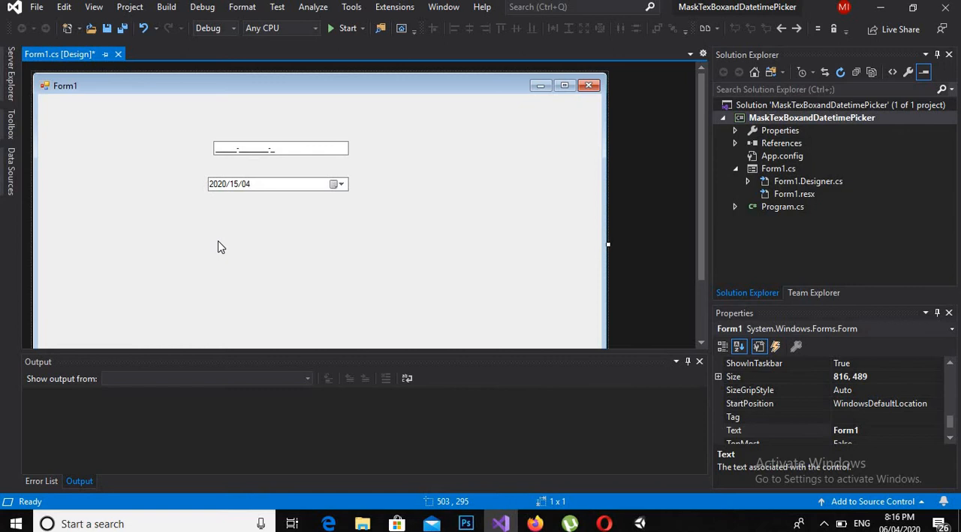
mouse_move(238, 178)
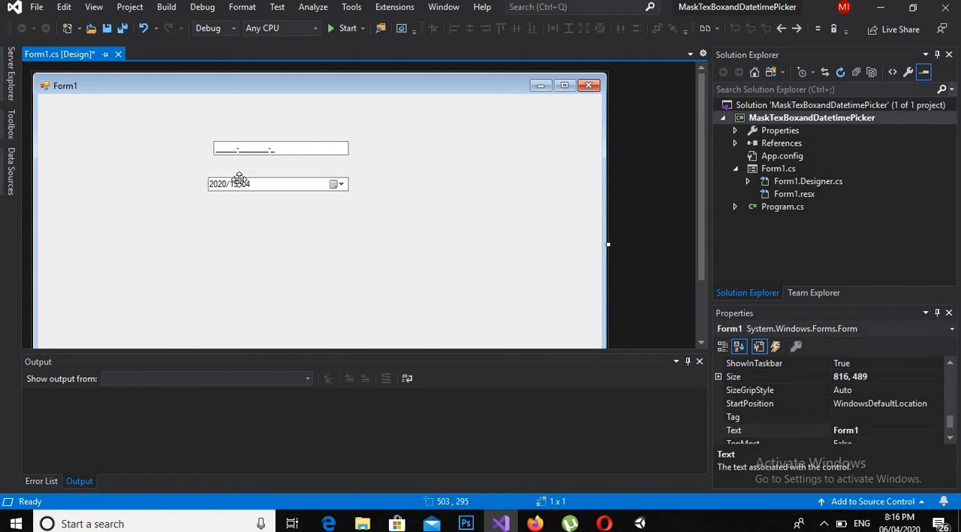
mouse_move(278, 334)
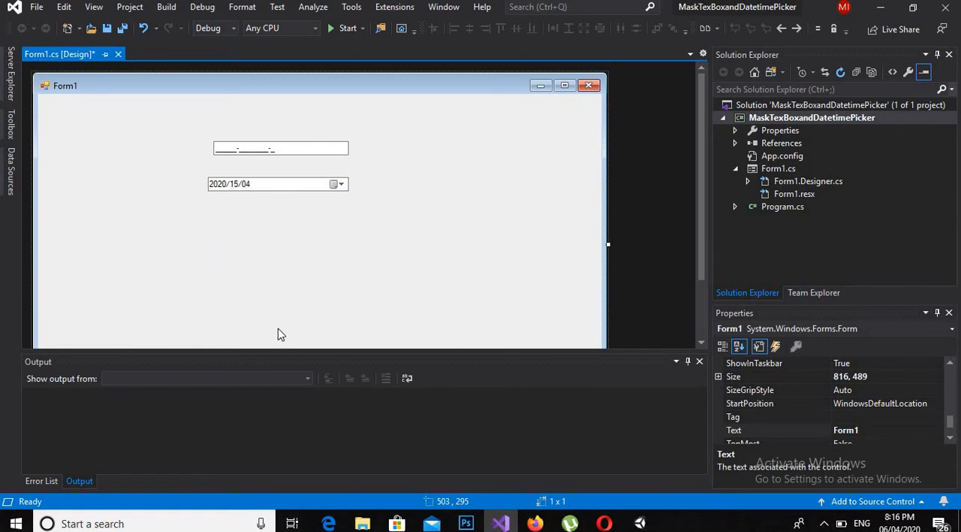
mouse_move(304, 184)
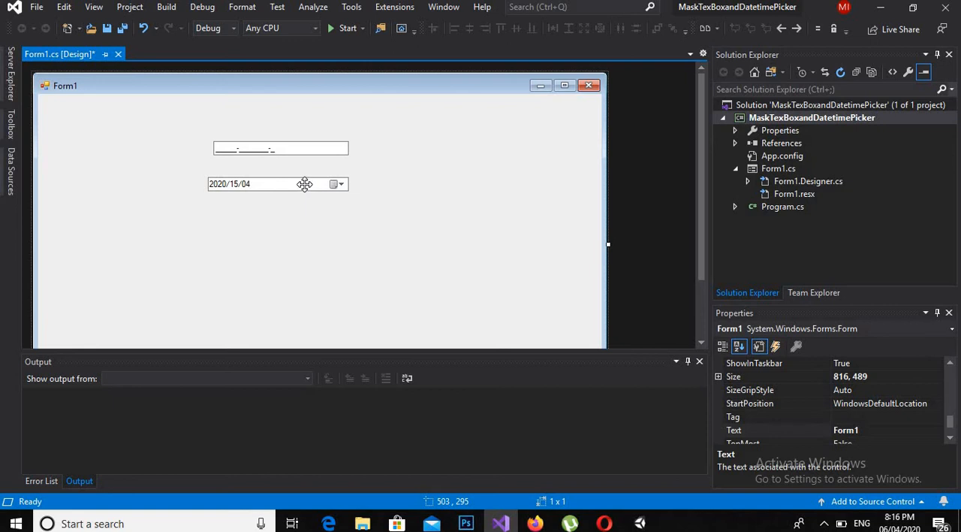
scroll(down, 3)
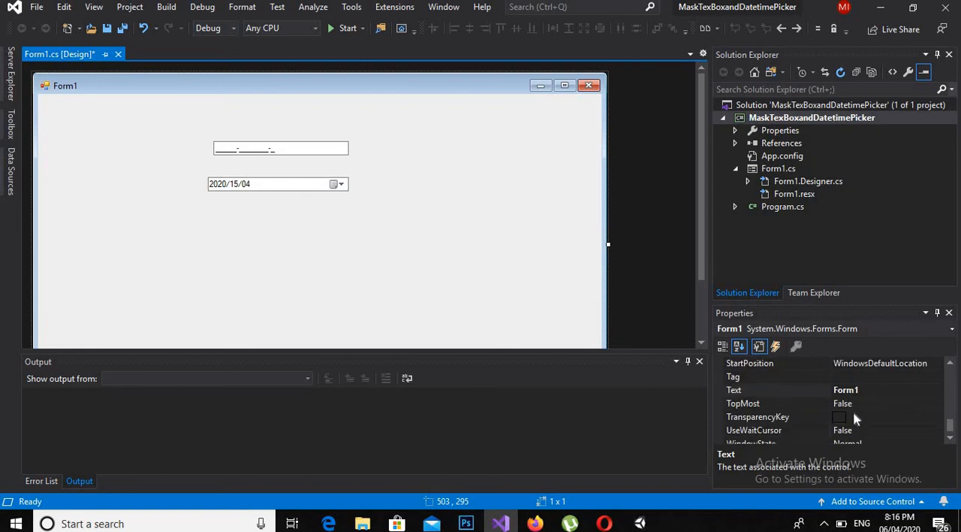
scroll(up, 3)
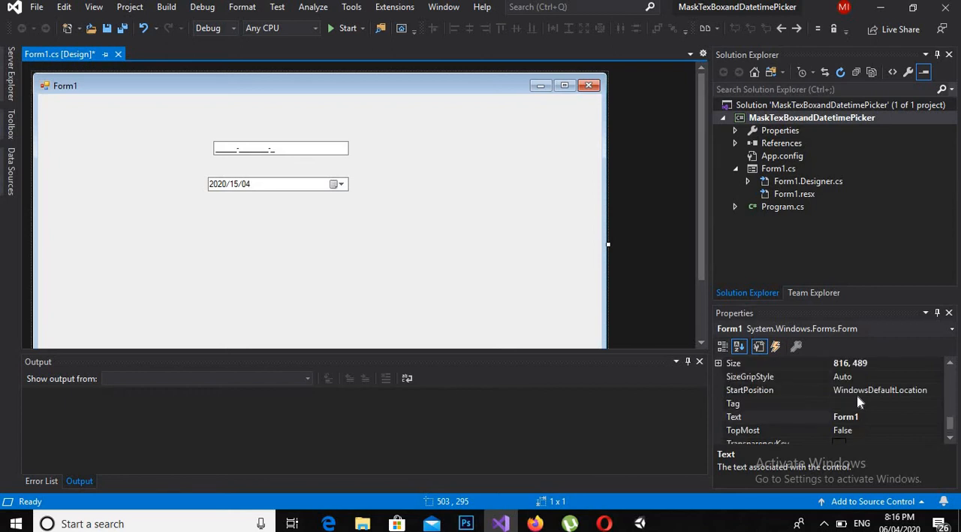
scroll(up, 3)
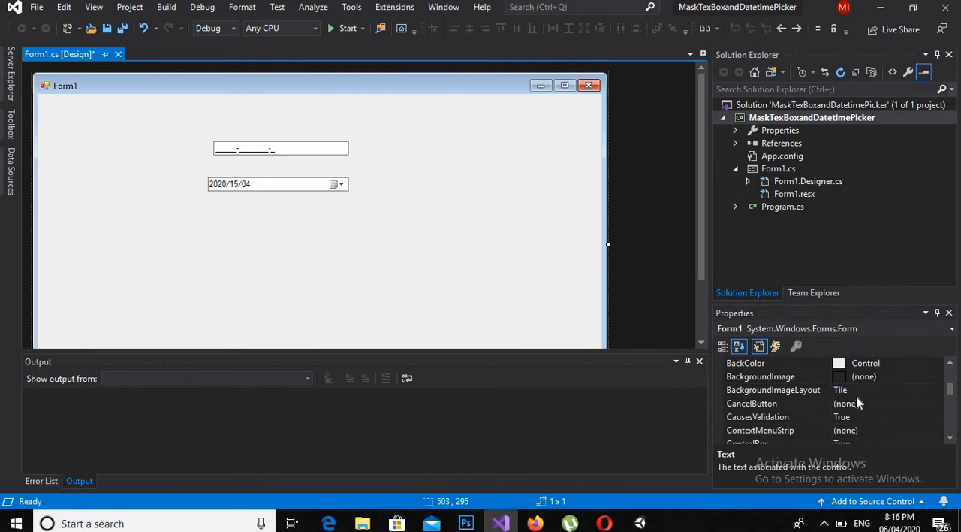
Switch dateTimePicker1's Format back to Short so it shows 06/04/2020.
click(278, 183)
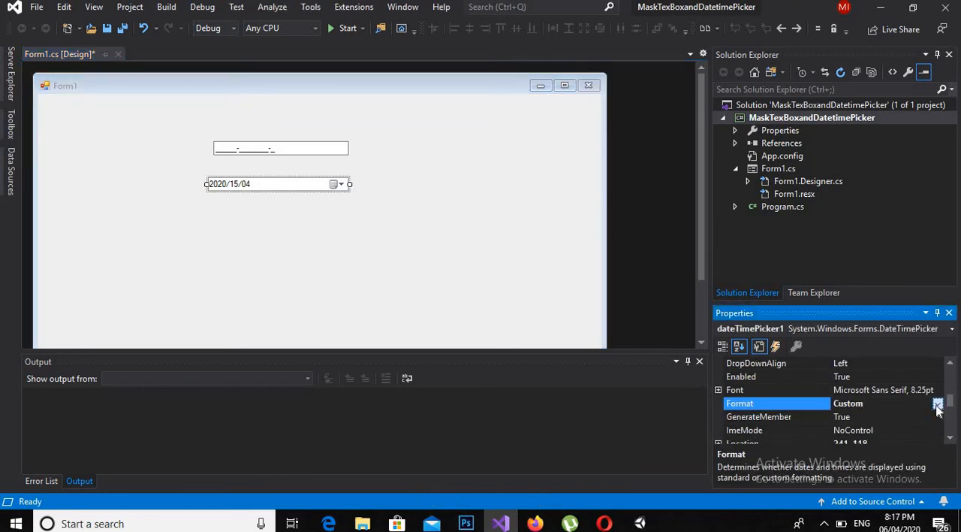
click(938, 403)
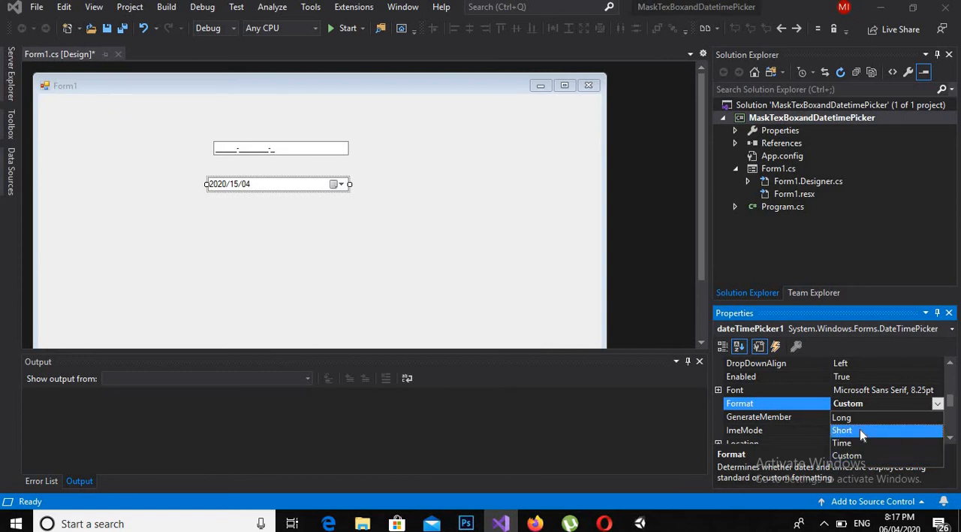
click(842, 430)
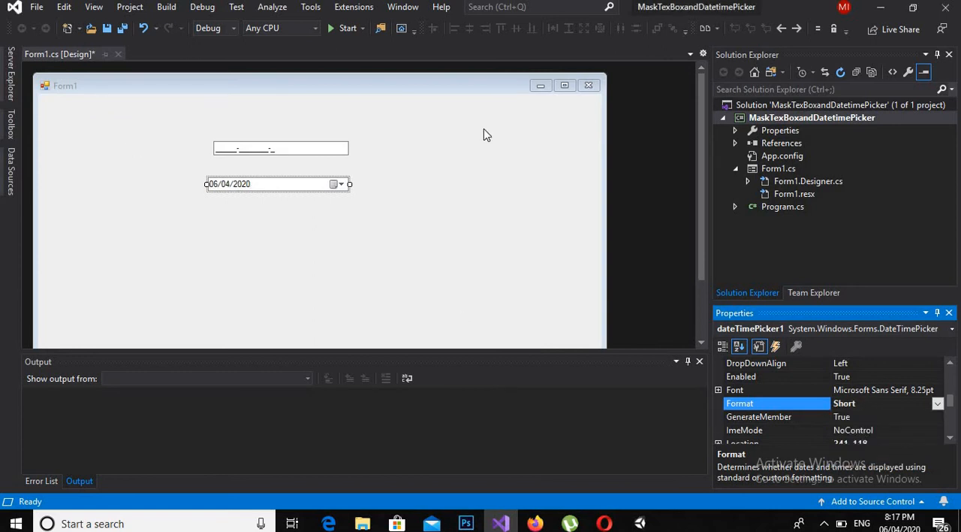
mouse_move(415, 159)
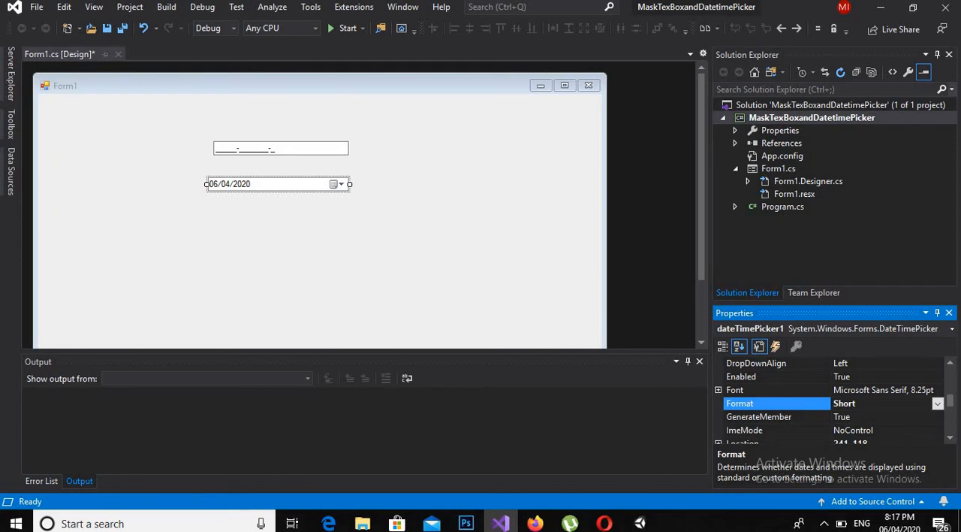
mouse_move(105, 181)
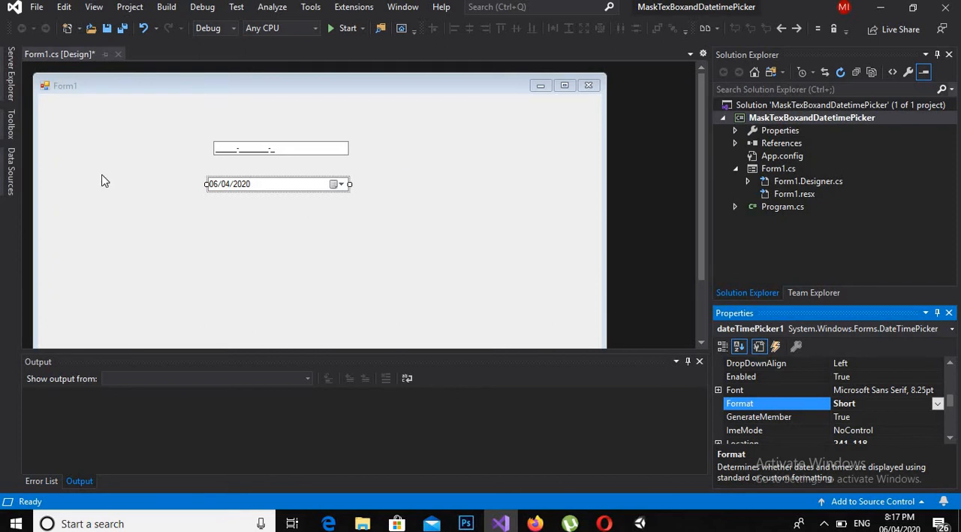
mouse_move(131, 215)
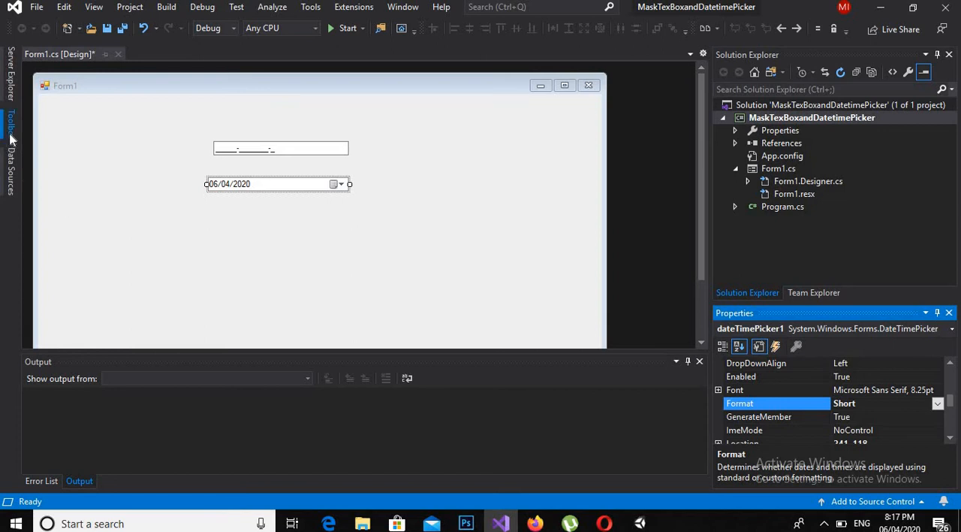
Add a Button from the Toolbox, label it 'GET Text', and place it below the date picker.
click(10, 120)
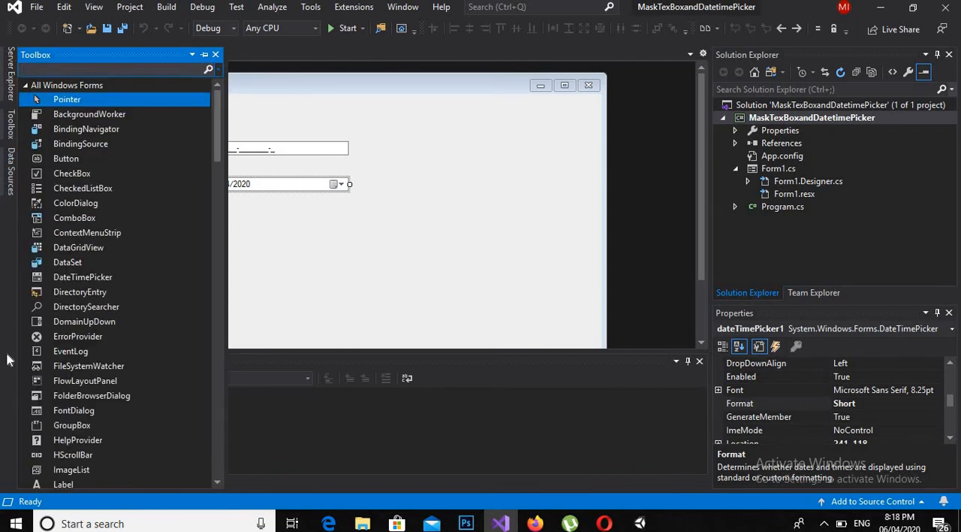
text(Butt)
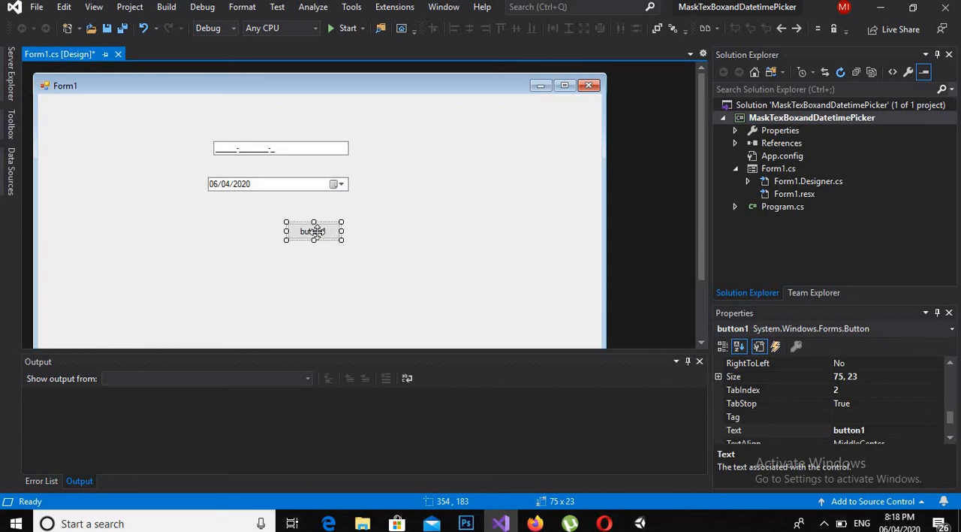
mouse_move(873, 438)
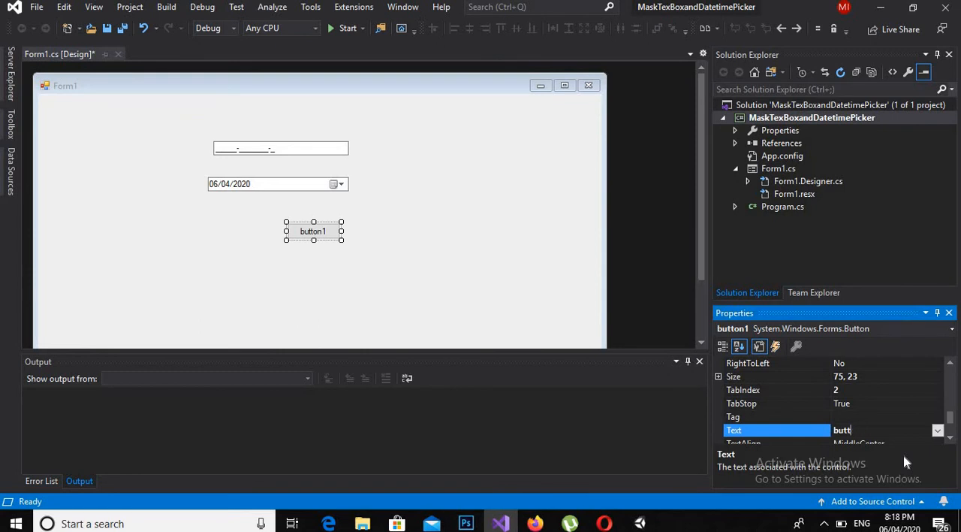
text(g)
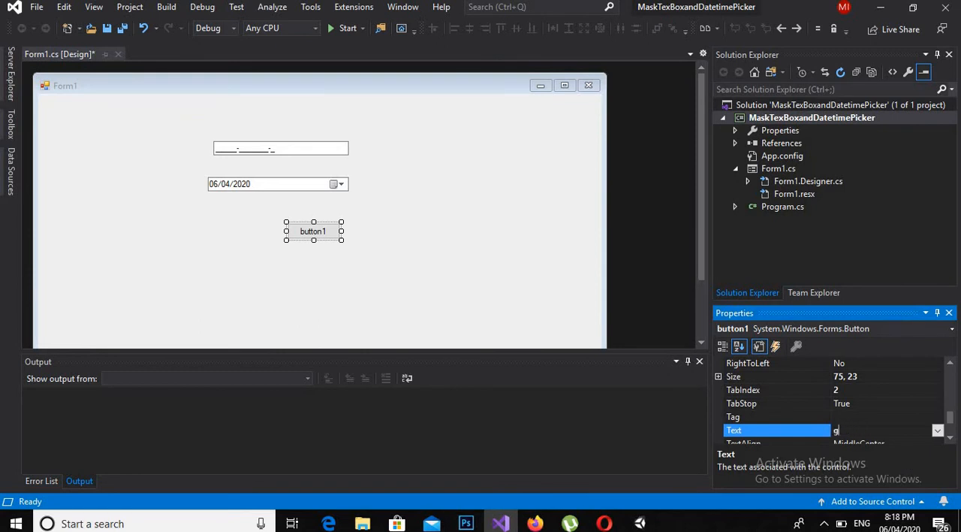
text(G)
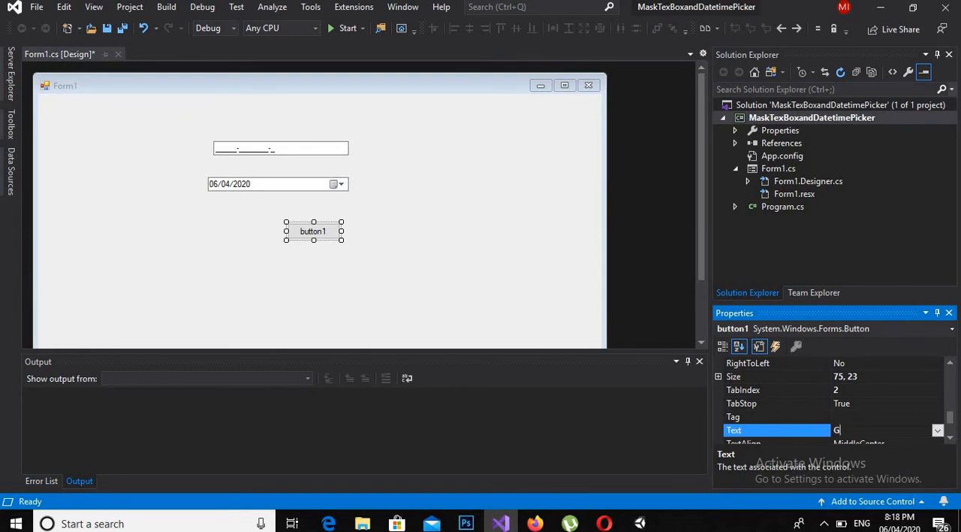
text(ET)
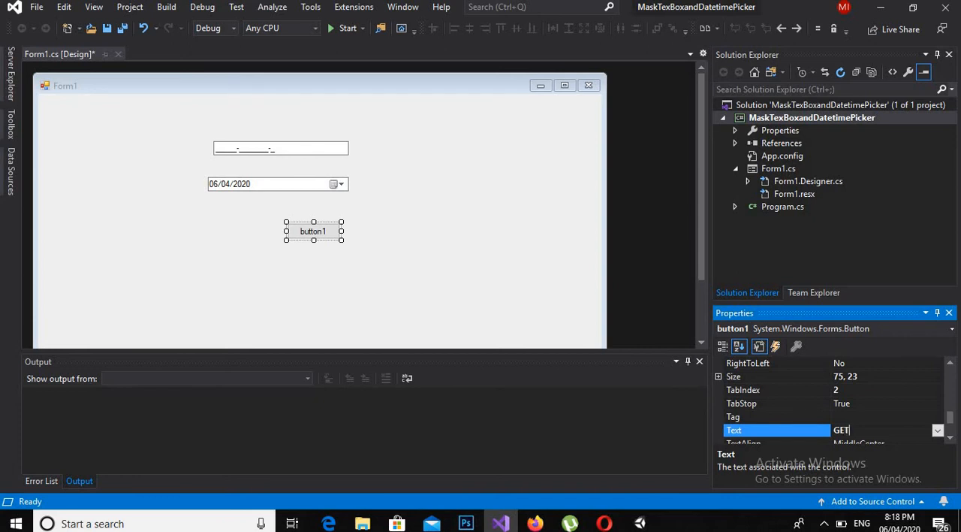
text(Text)
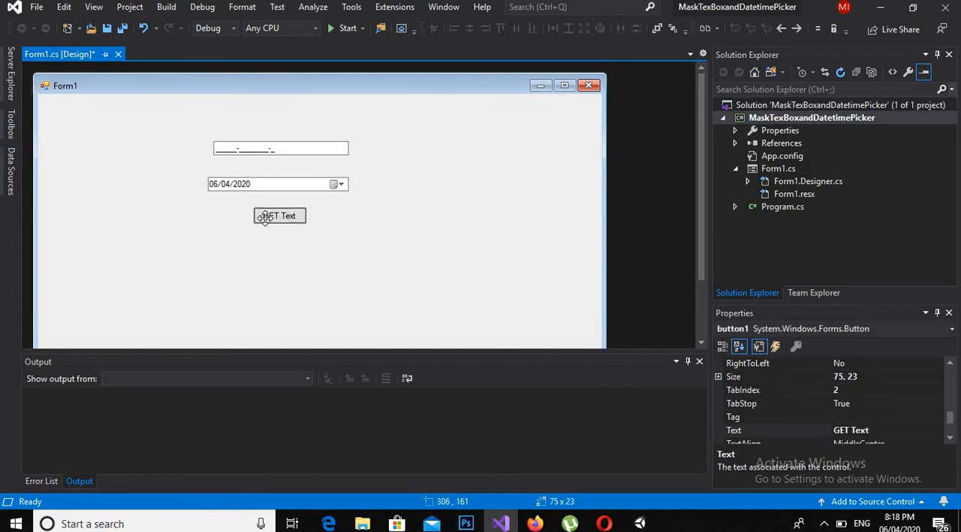
click(279, 216)
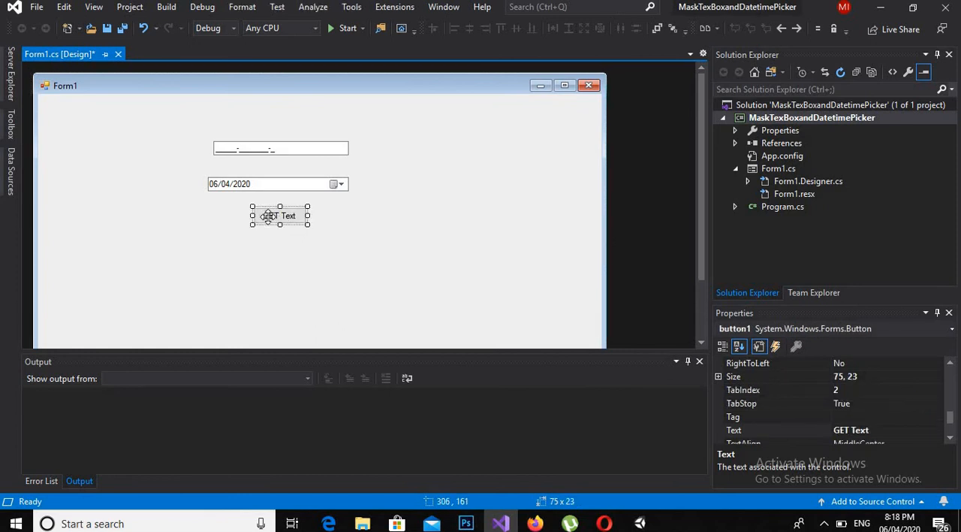
Create the button1_Click handler and store maskedTextBox1.Text in string maskText.
double_click(279, 215)
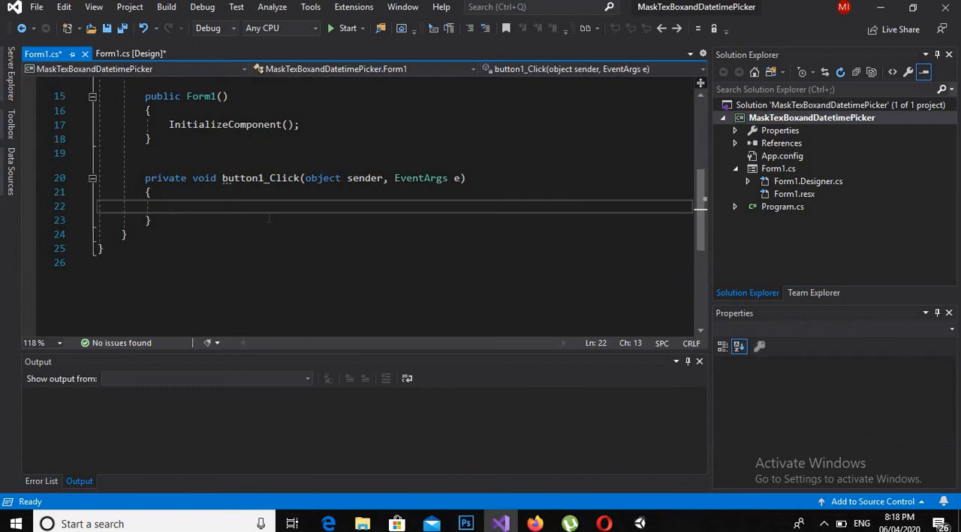
mouse_move(302, 240)
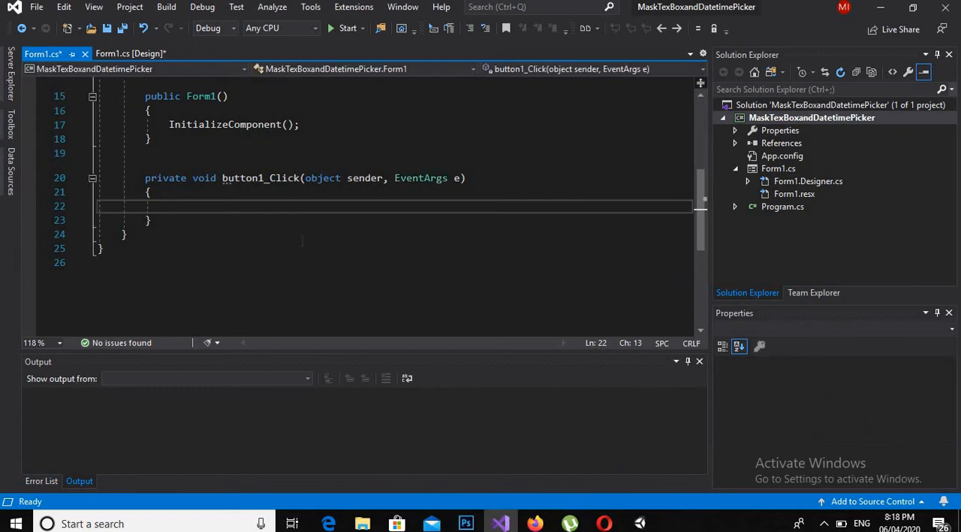
text(s)
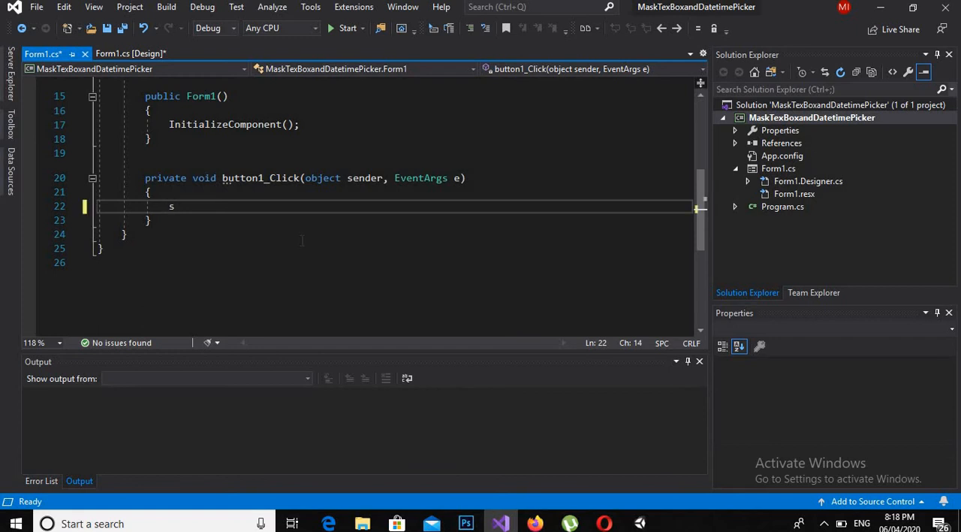
text(tring)
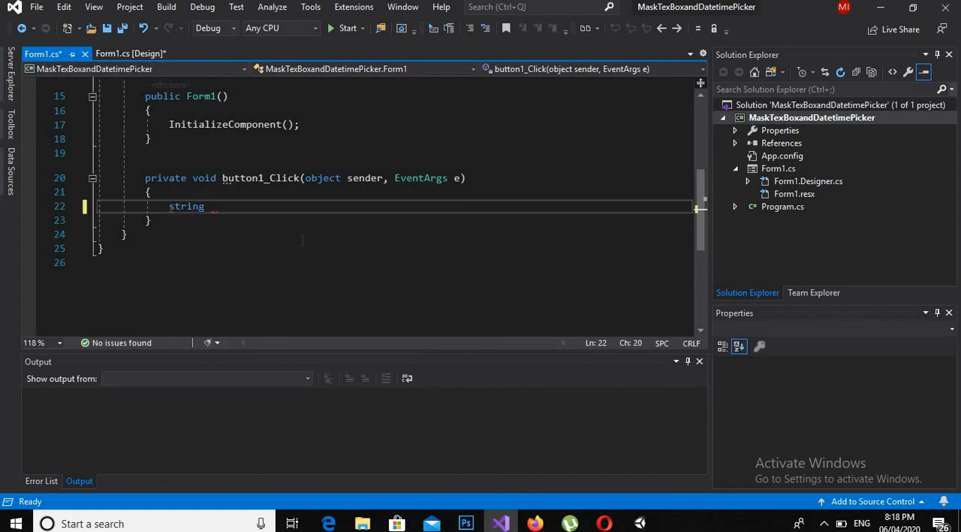
text(_ma)
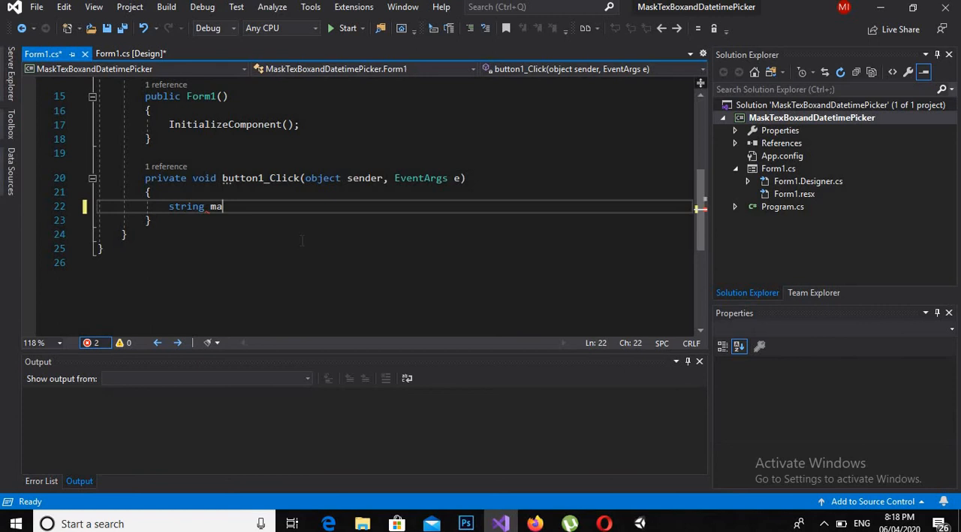
text(sk)
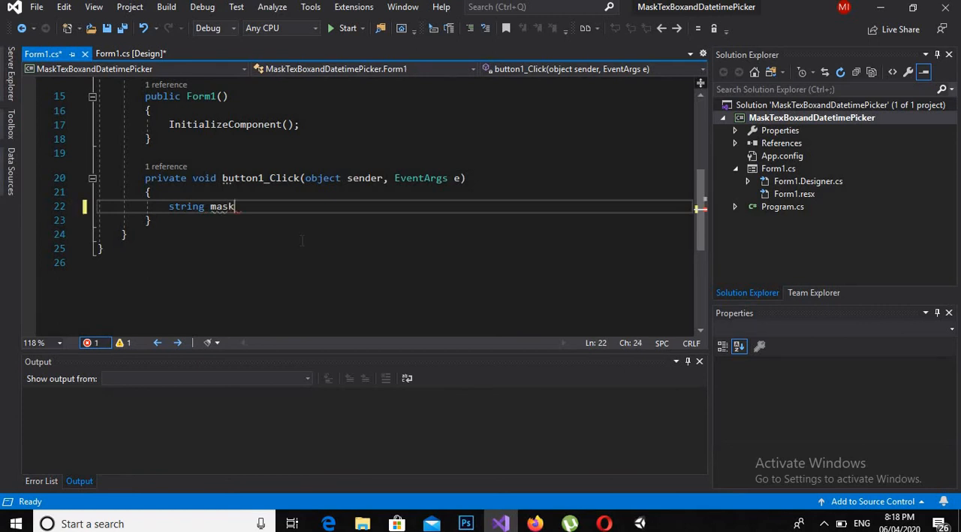
text(Text)
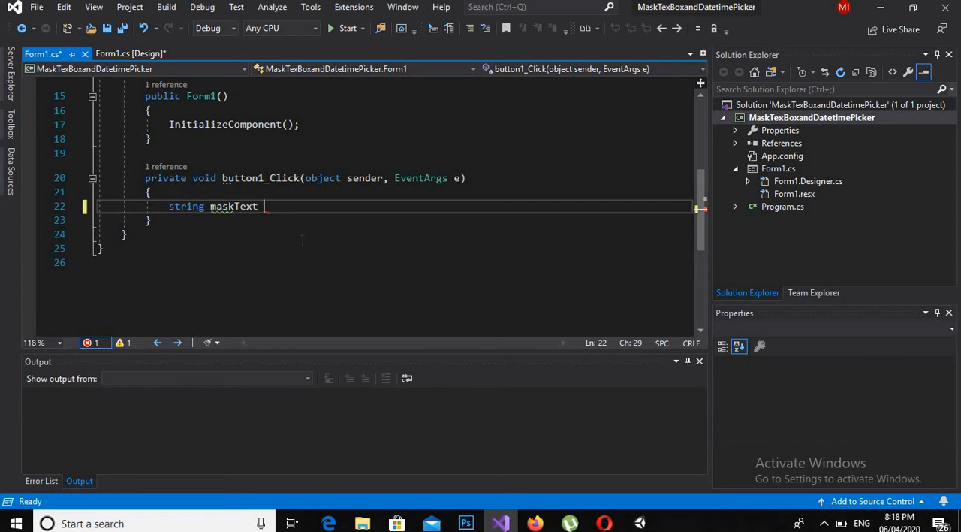
text(= M)
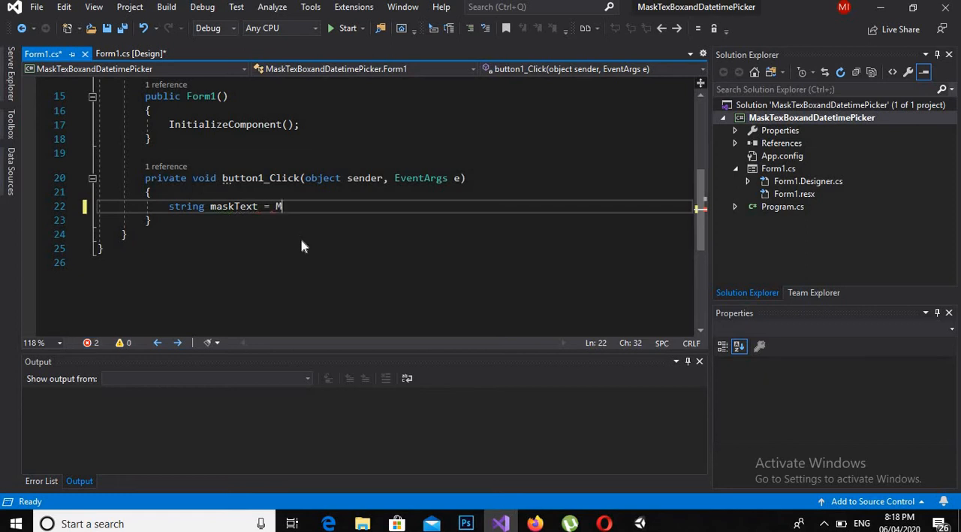
text(M)
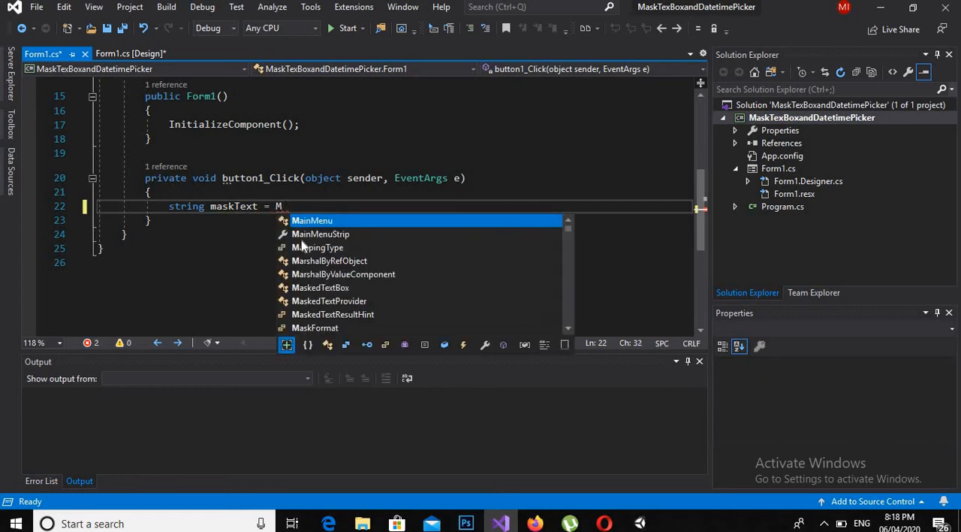
text(askedTextBox1)
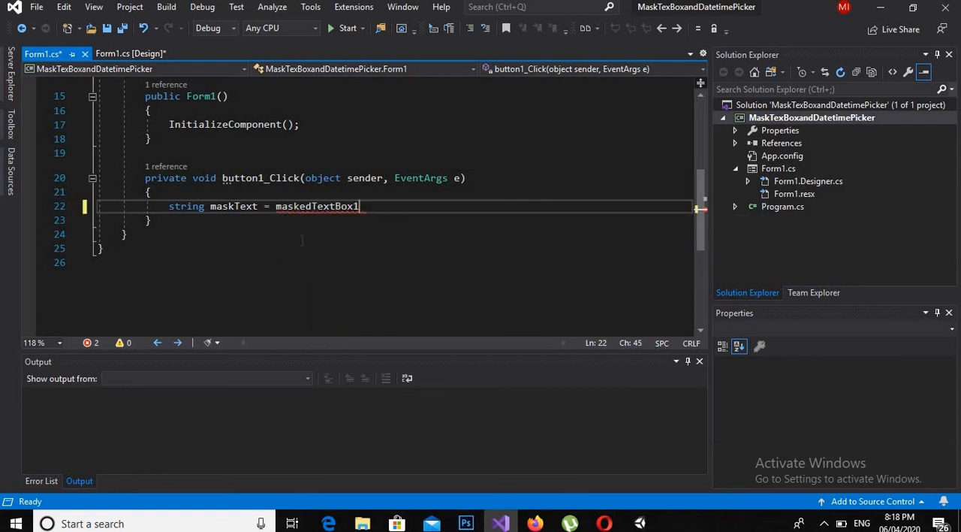
text(.)
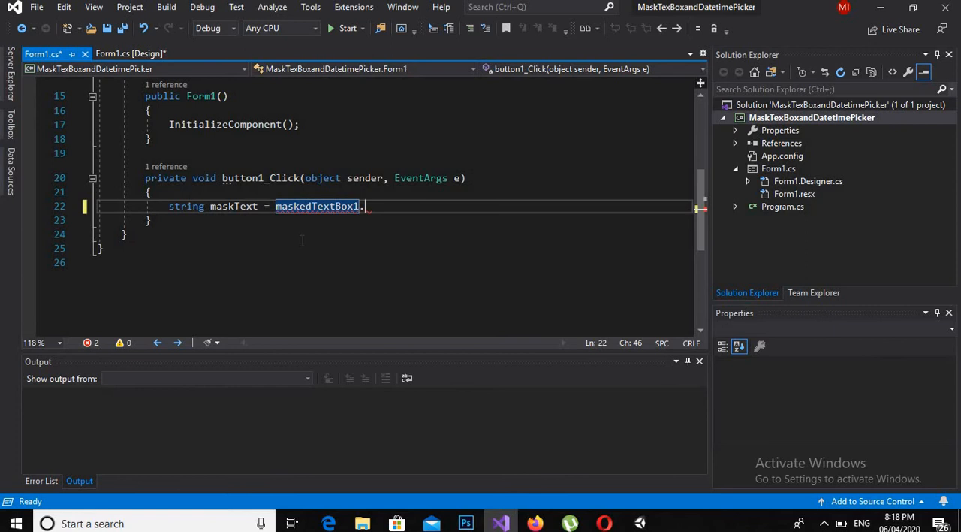
text(Tea)
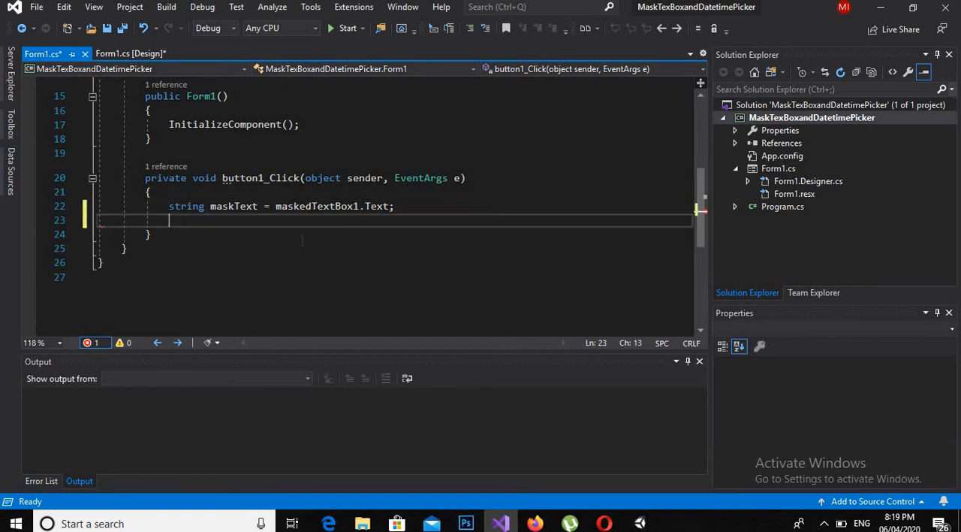
Store dateTimePicker1.Value.ToShortDateString() in string date and start a new line.
text(S)
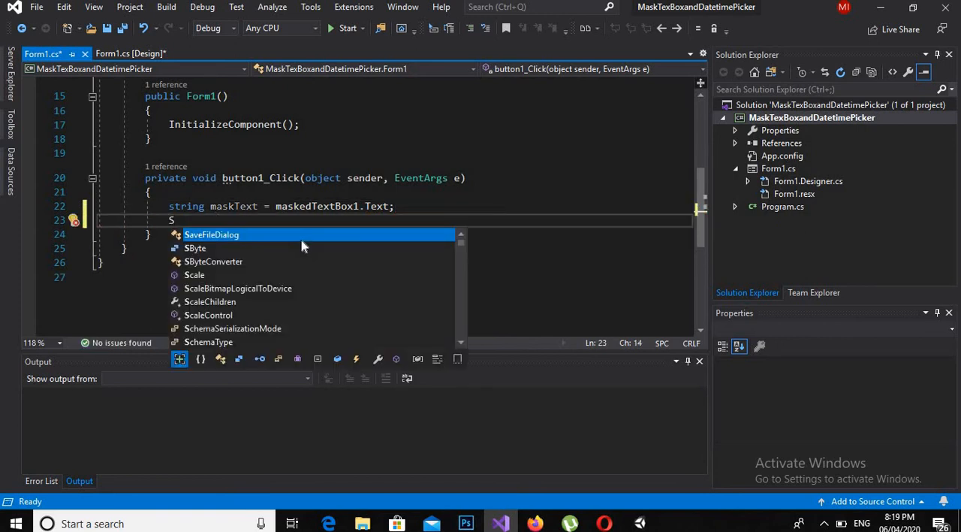
text(string)
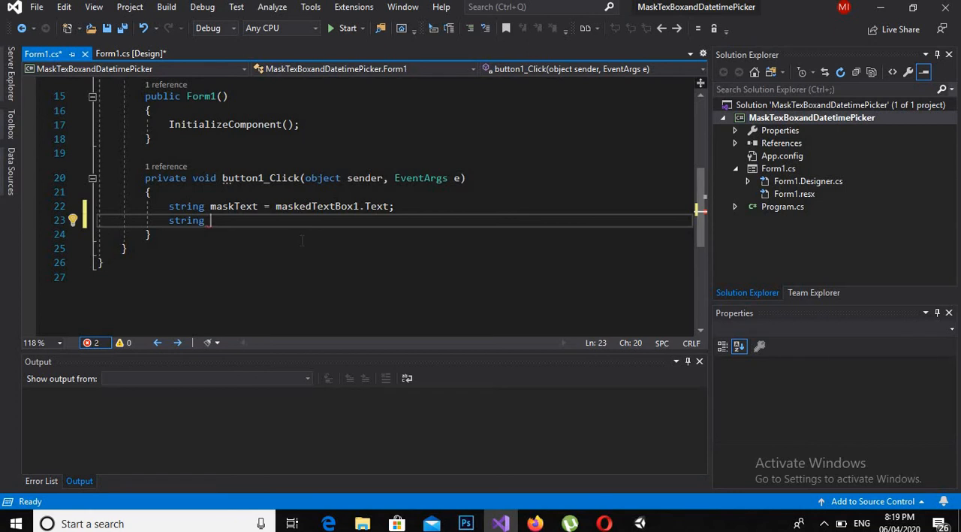
text(dat)
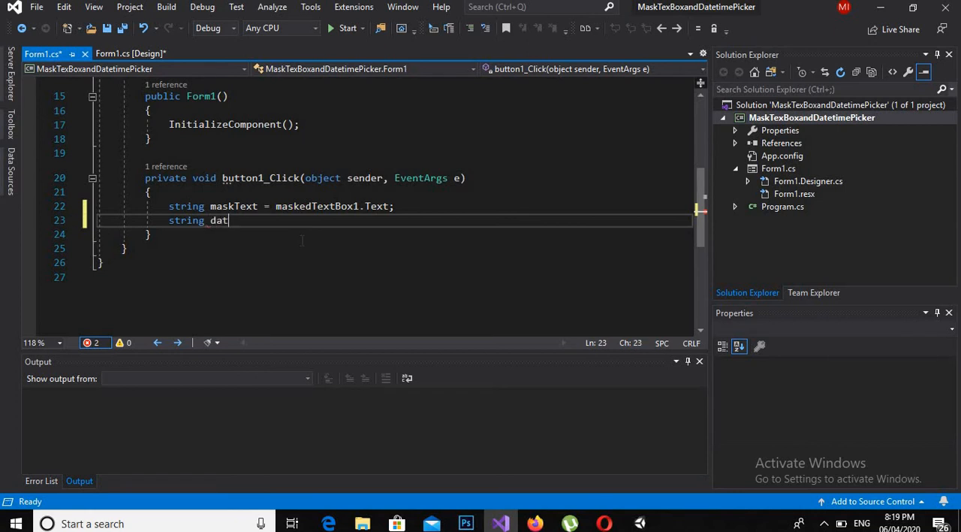
text(e =)
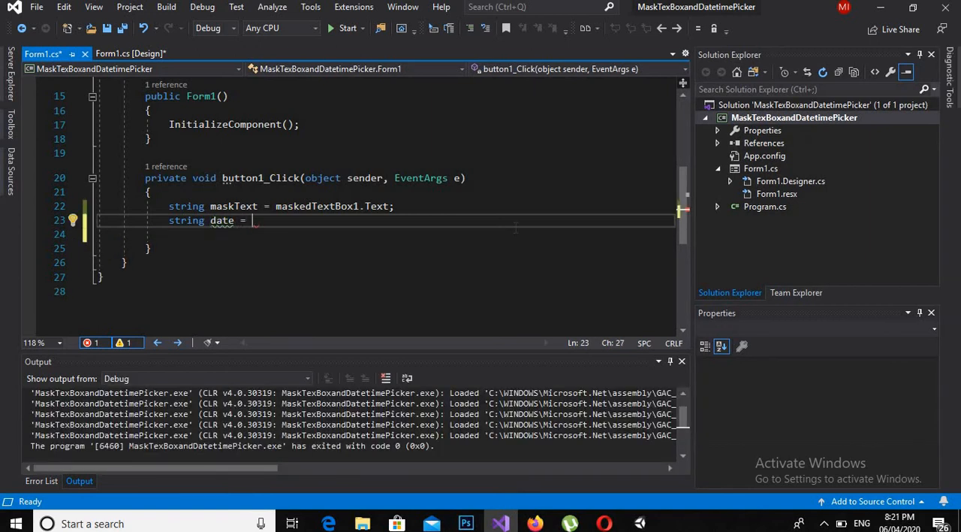
text(dateTimePicker1.)
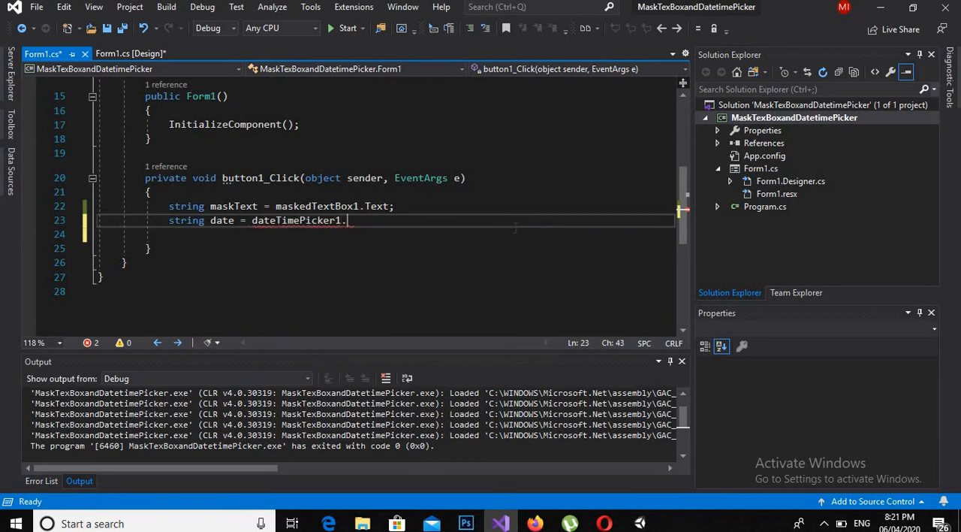
text(Value)
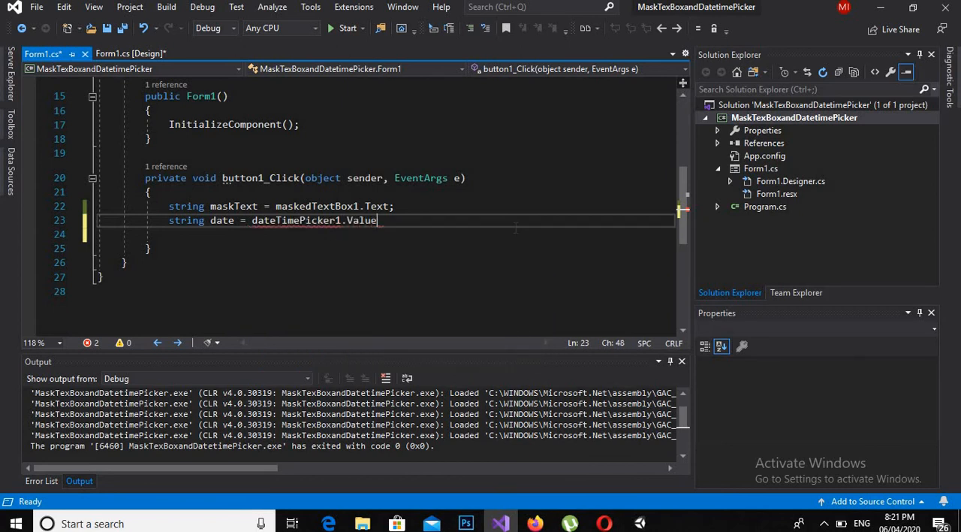
text(.)
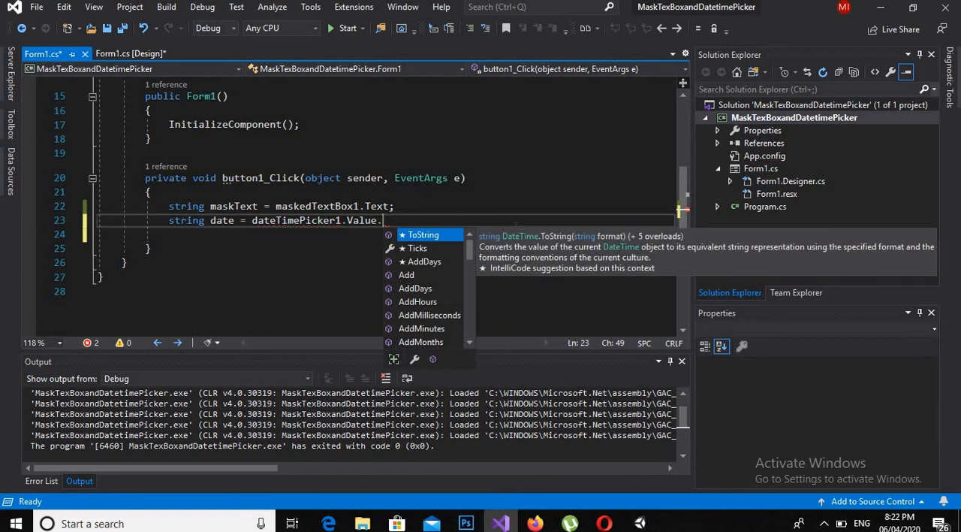
text(ToShortDateString()
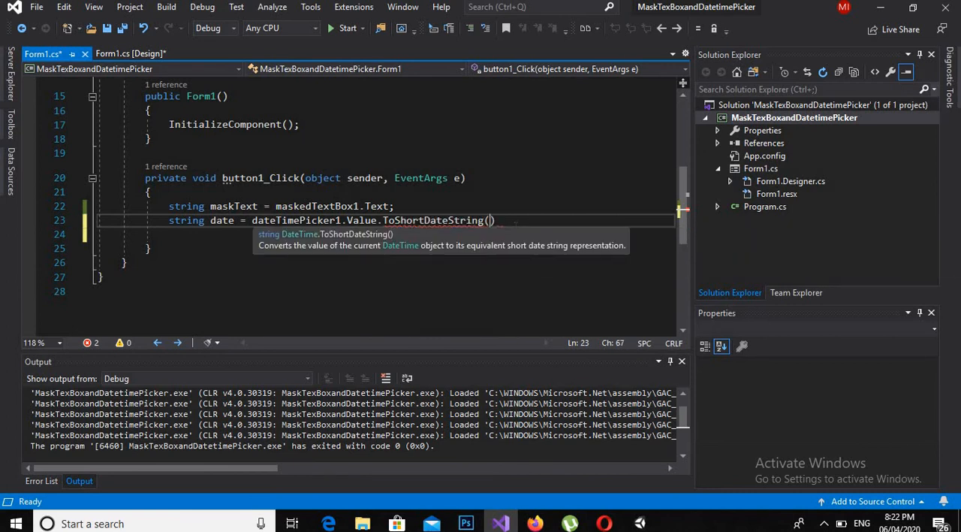
text(;)
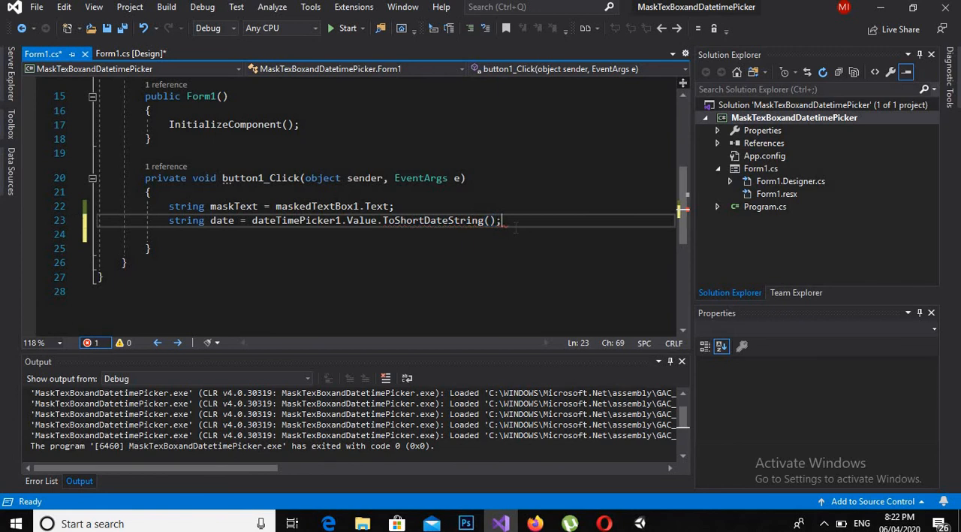
key(Return)
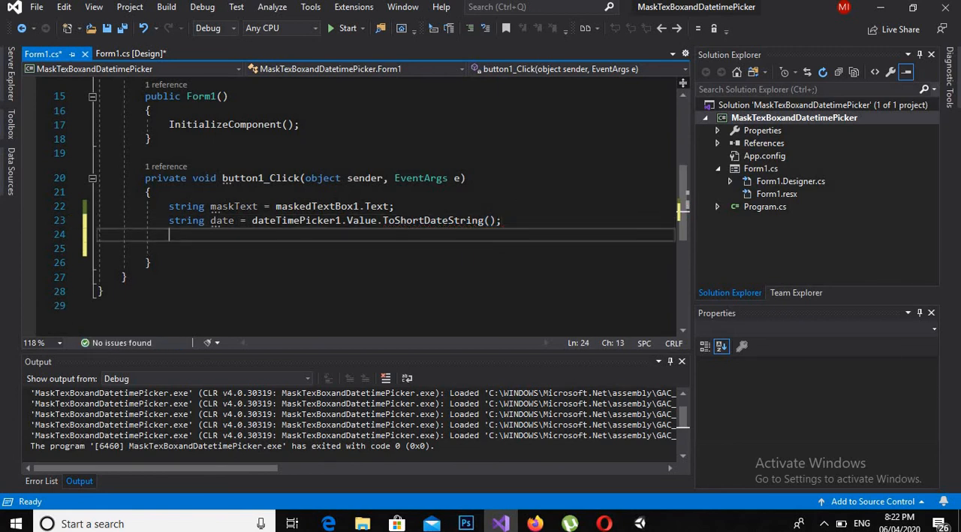
Add MessageBox.Show("mask Text " + maskText + " Date is " + date) and run the app.
text(MessageBox)
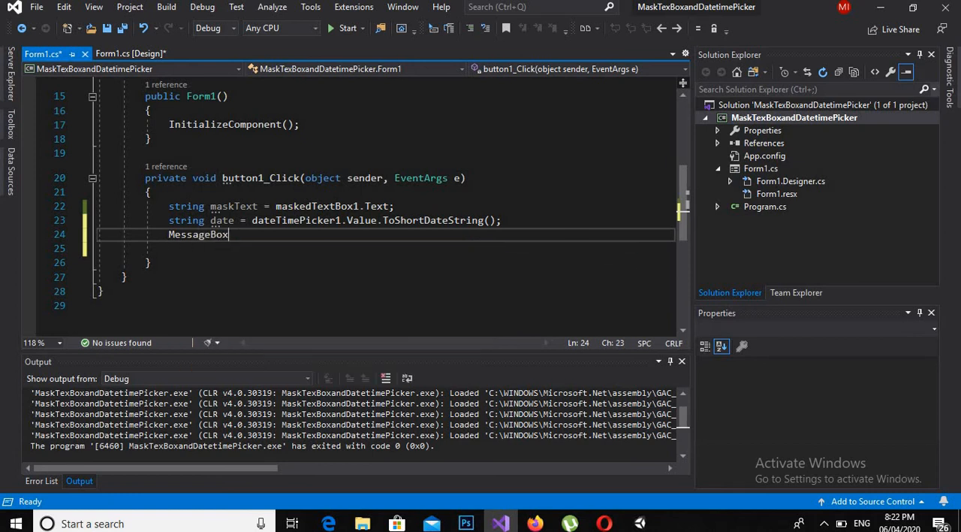
text(.Show)
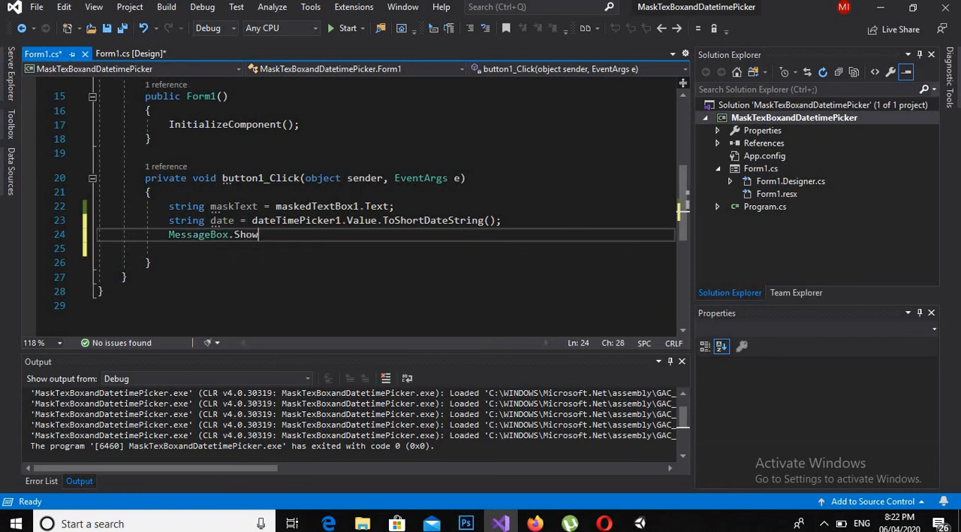
text(()
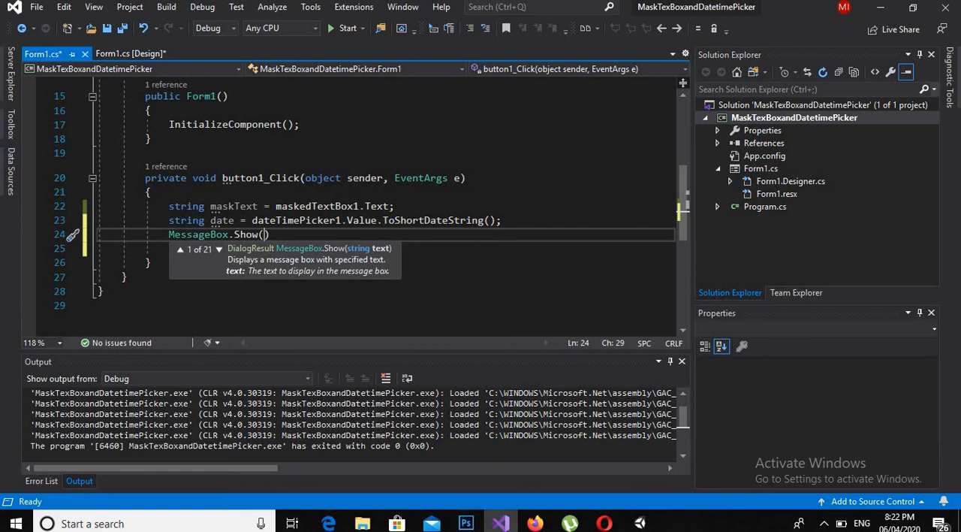
text(")
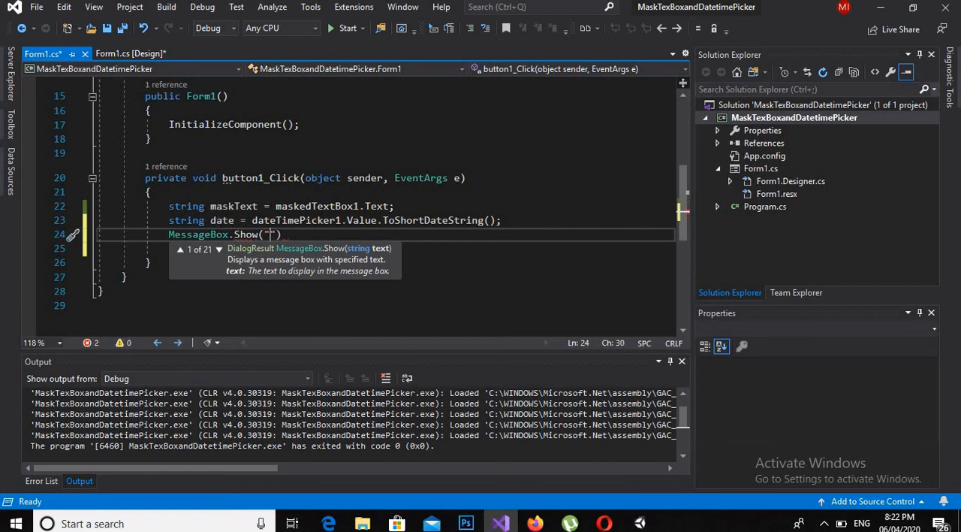
text(mask)
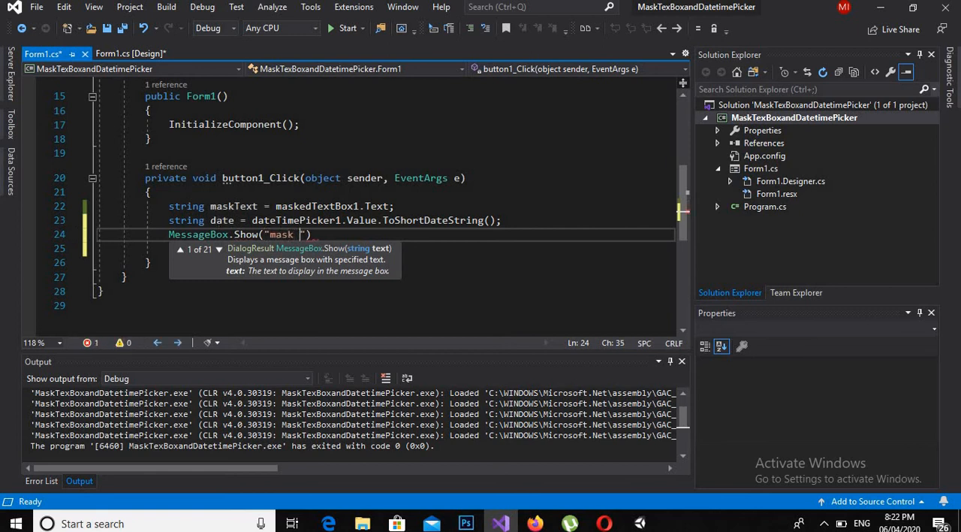
text(Text)
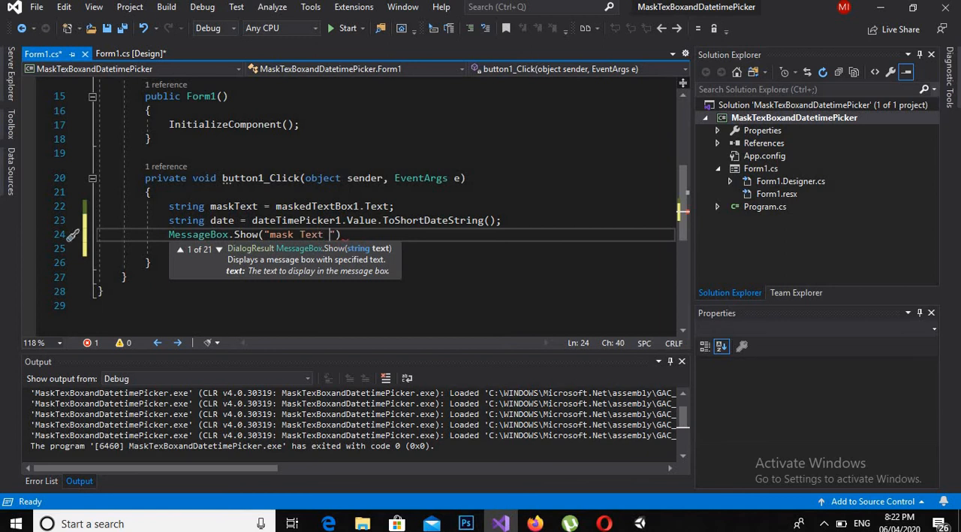
text(+)
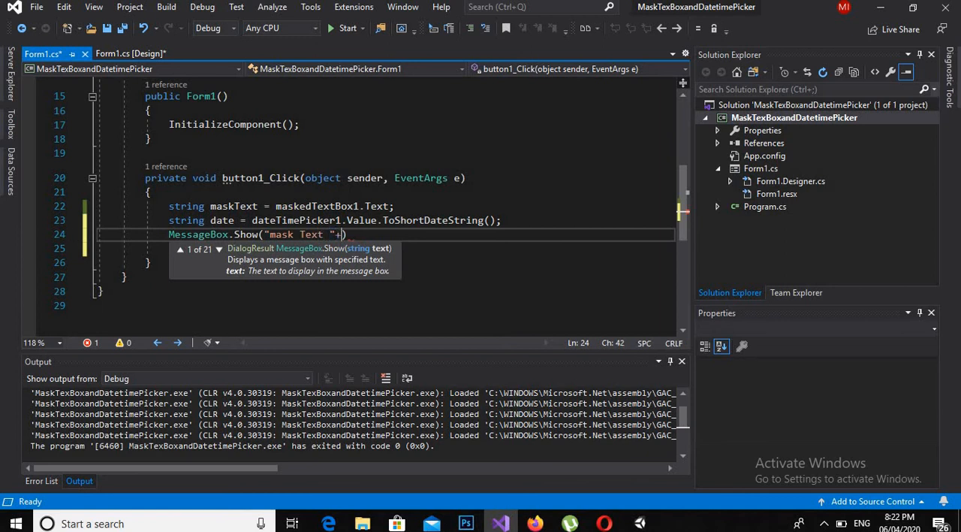
text(maskText)
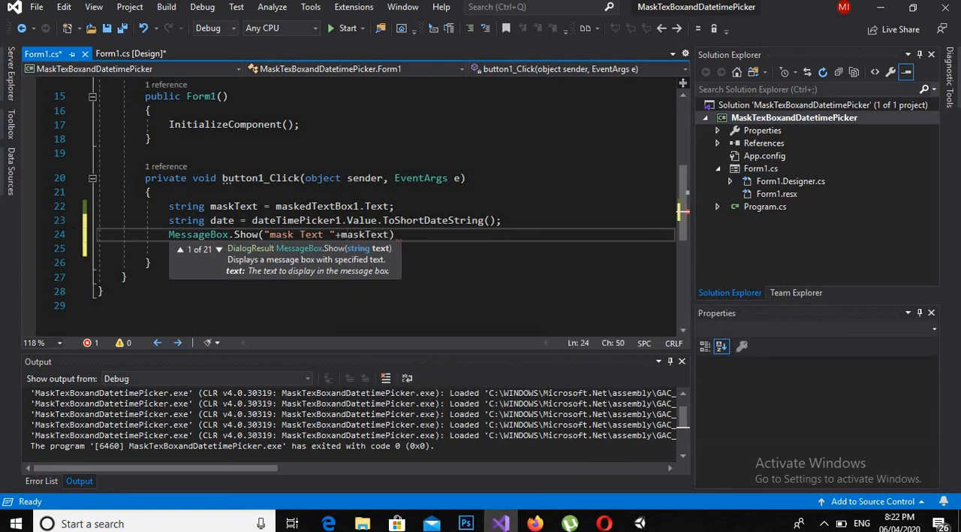
text(+")
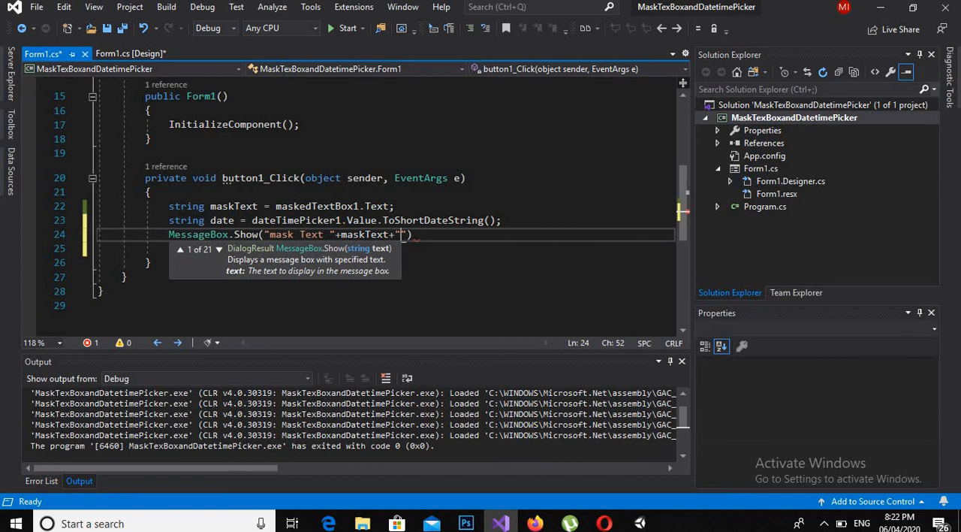
text(" ")
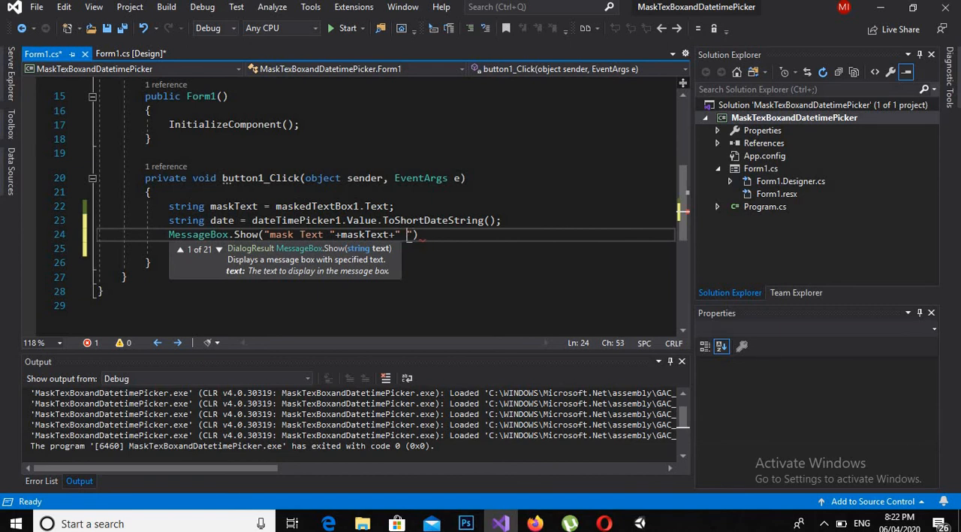
text(Date is)
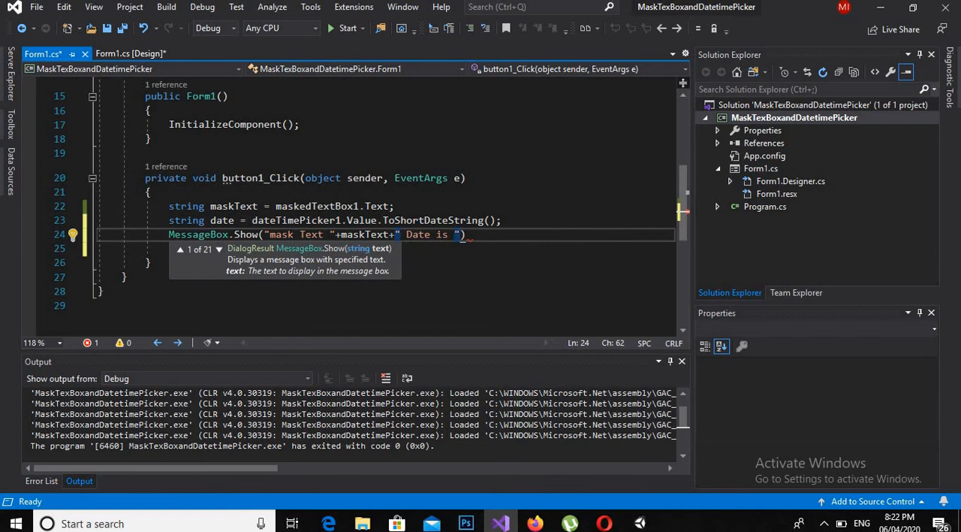
text(+da)
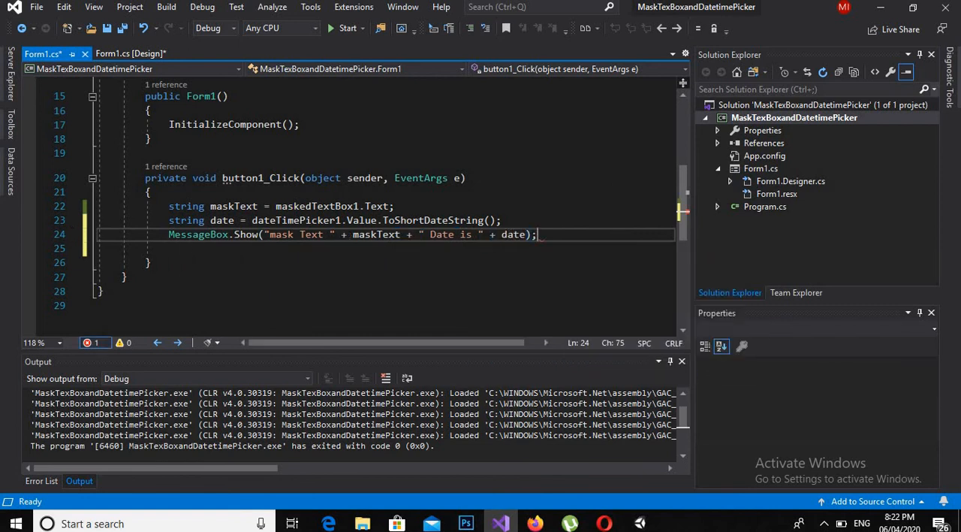
click(347, 28)
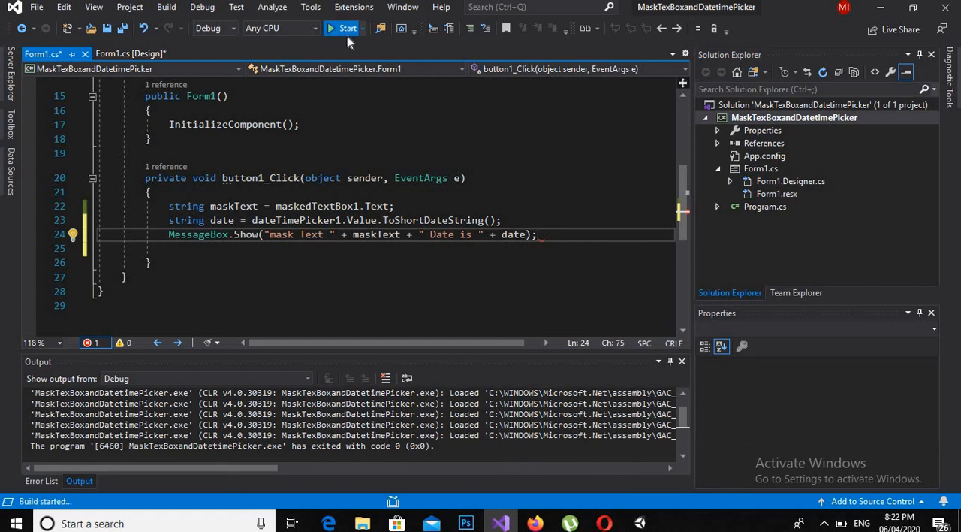
click(347, 27)
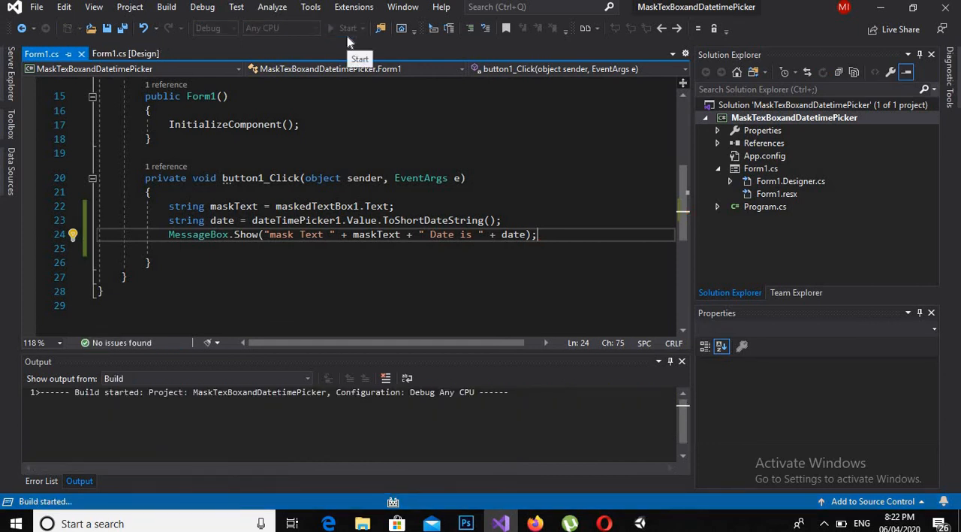
click(348, 28)
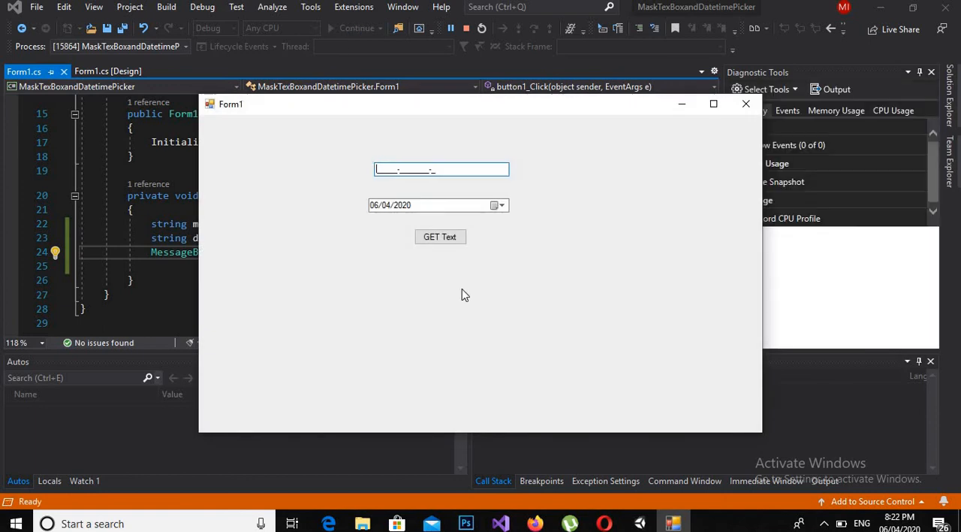
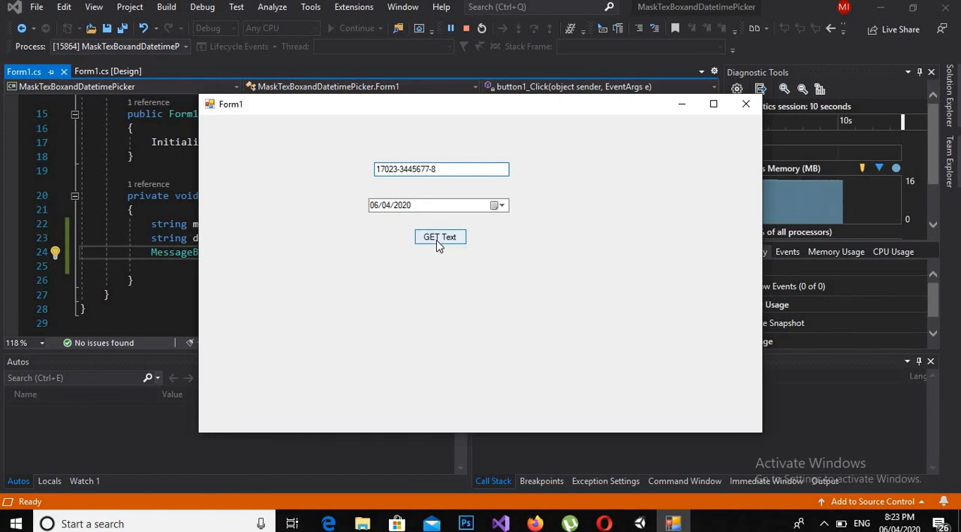
click(439, 237)
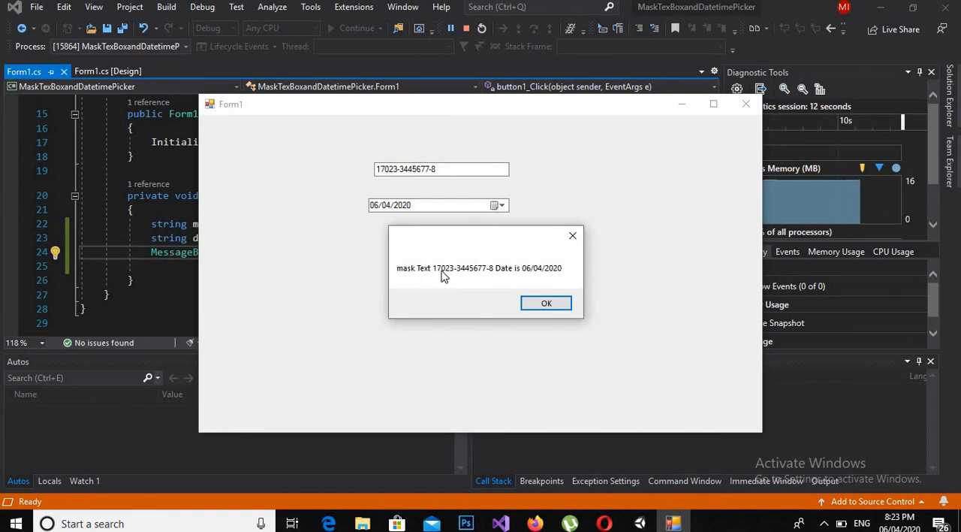
mouse_move(418, 276)
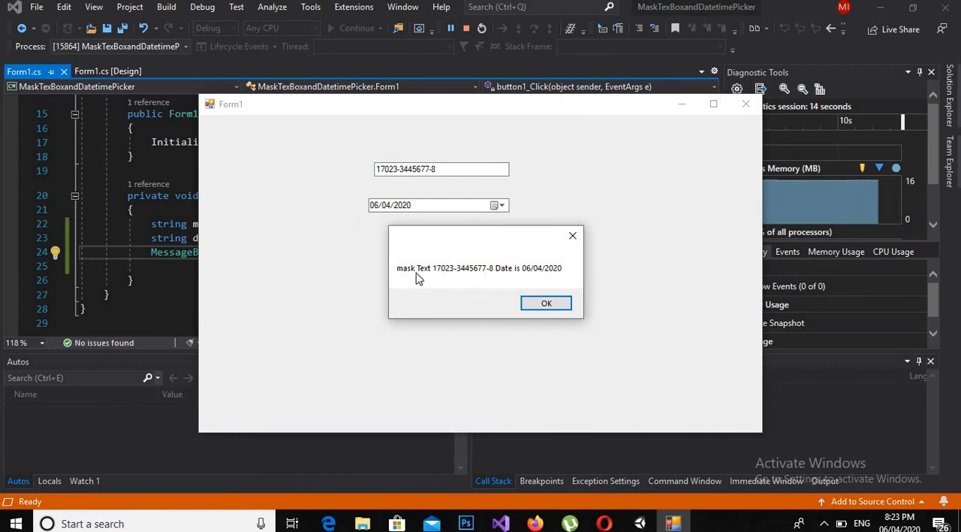
mouse_move(509, 282)
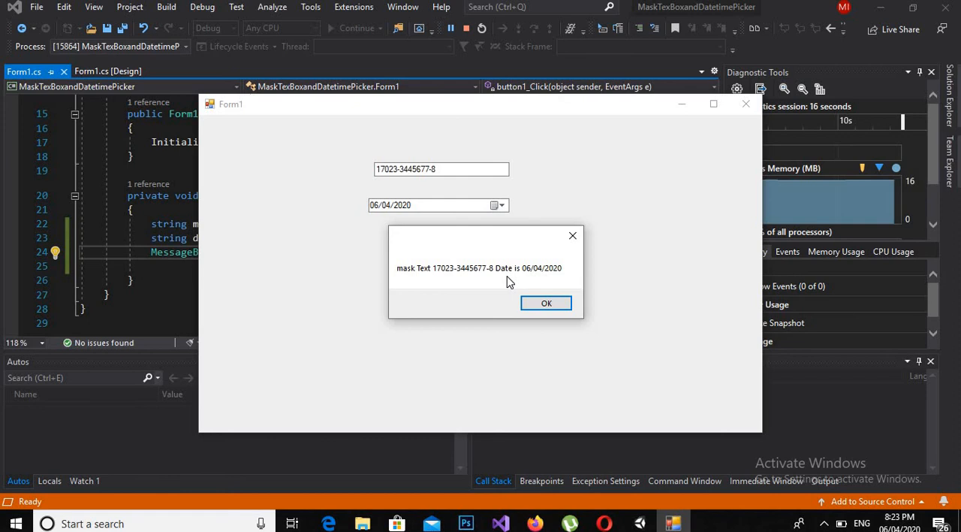
mouse_move(546, 302)
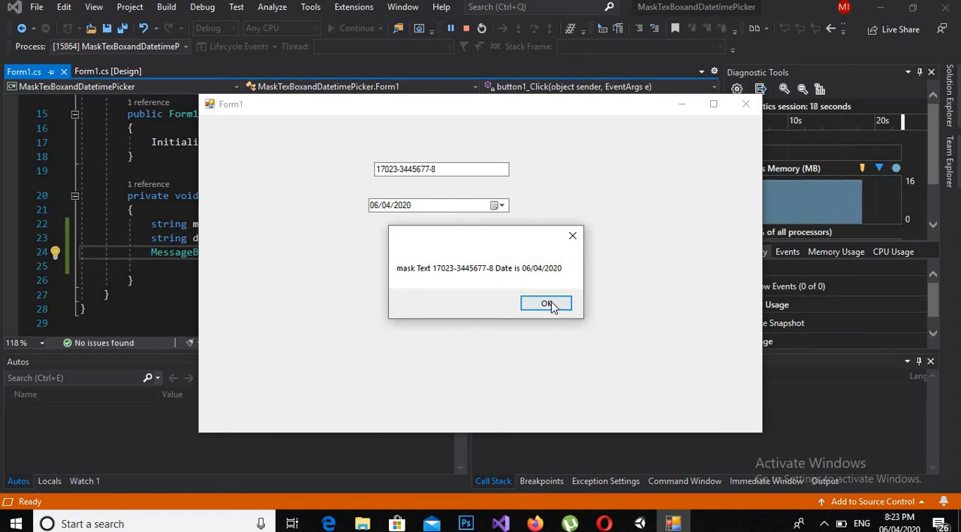
click(546, 302)
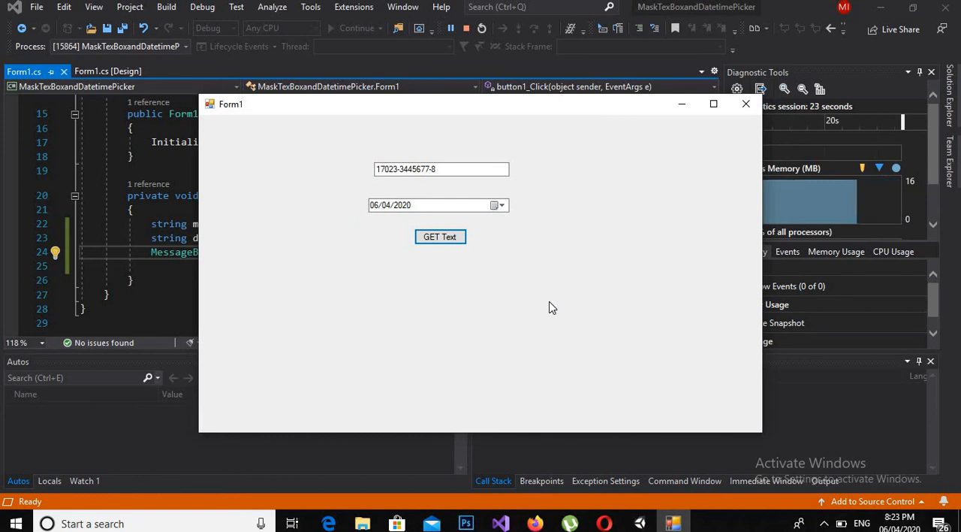
mouse_move(322, 189)
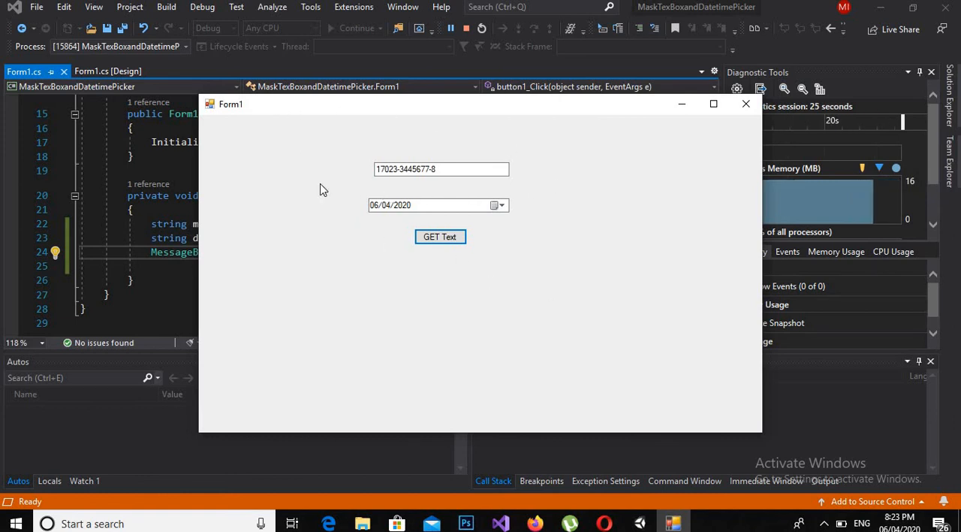
mouse_move(453, 145)
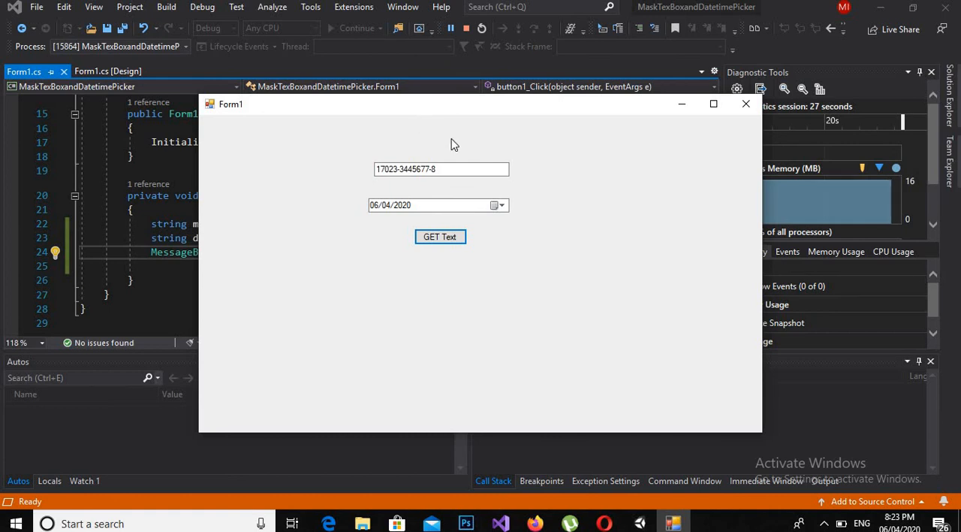
mouse_move(520, 287)
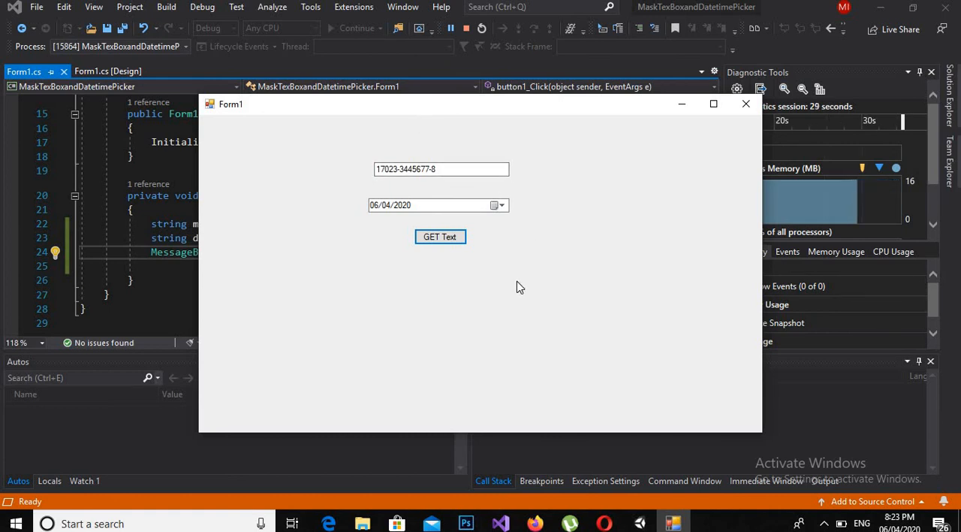
mouse_move(316, 157)
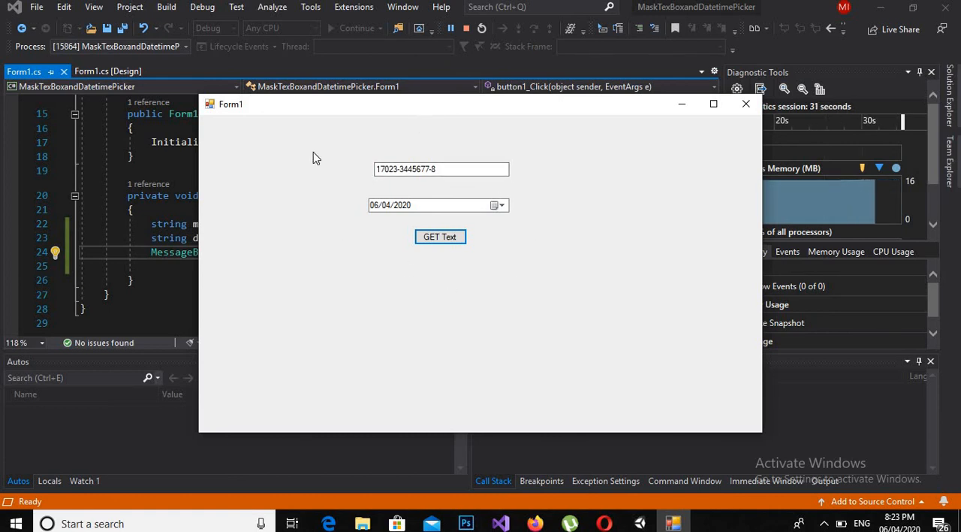
mouse_move(608, 188)
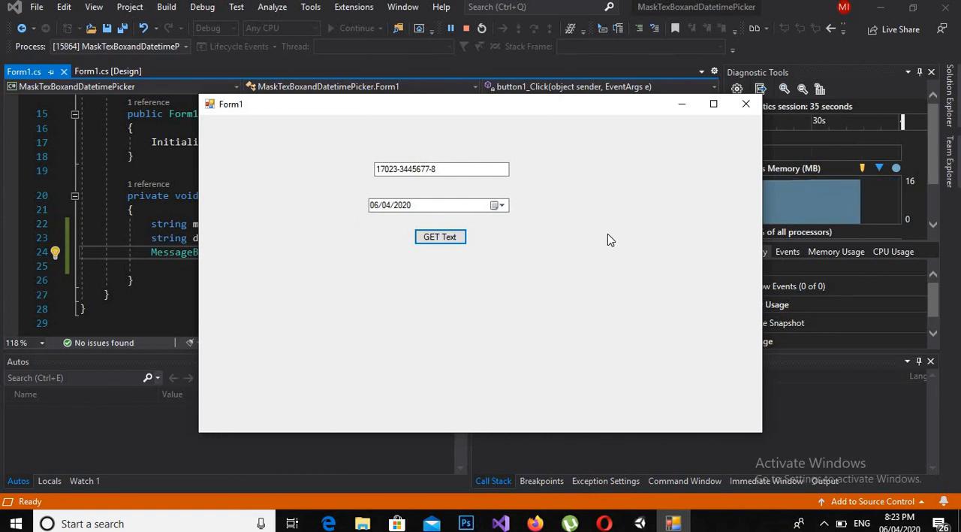
mouse_move(614, 244)
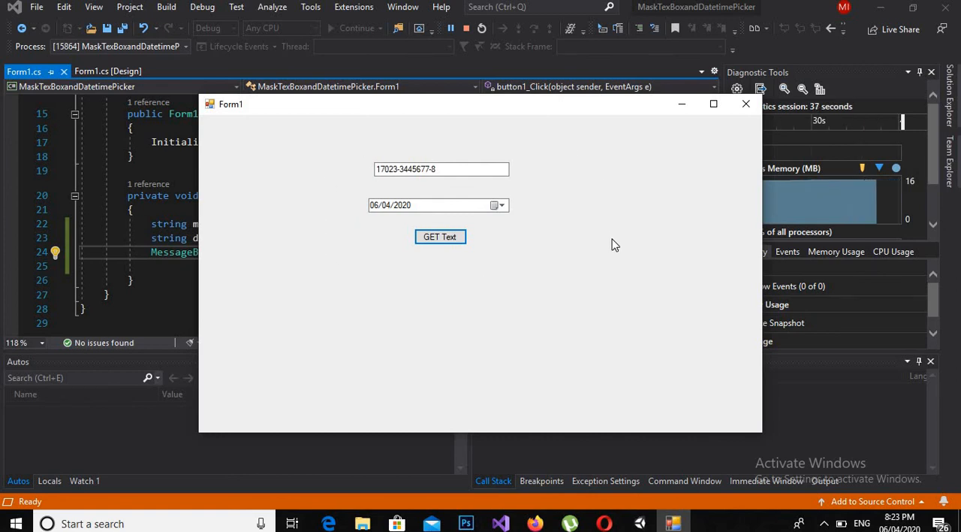
mouse_move(622, 261)
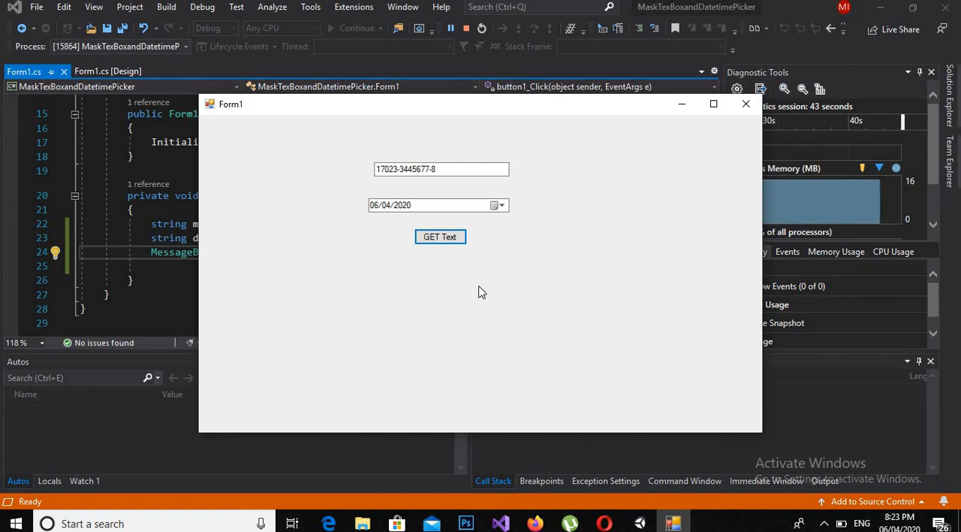
mouse_move(314, 212)
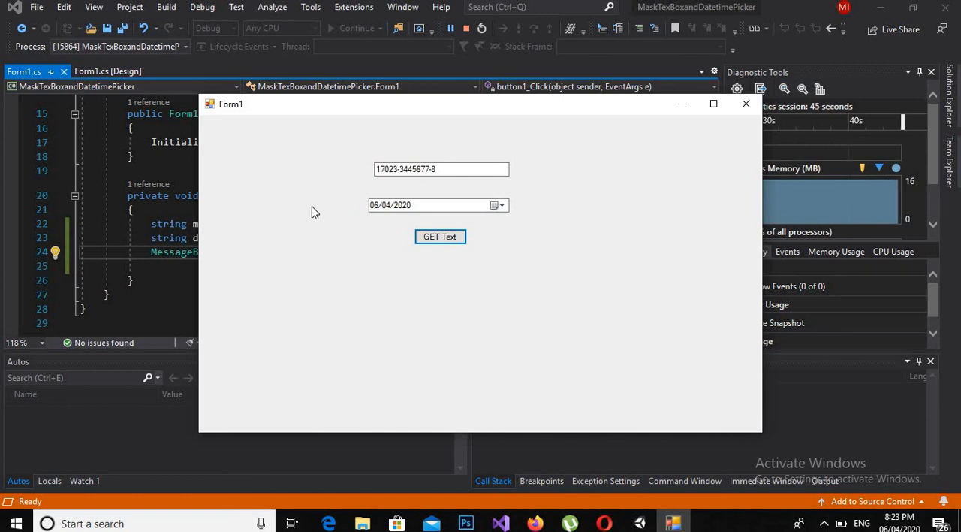
mouse_move(601, 126)
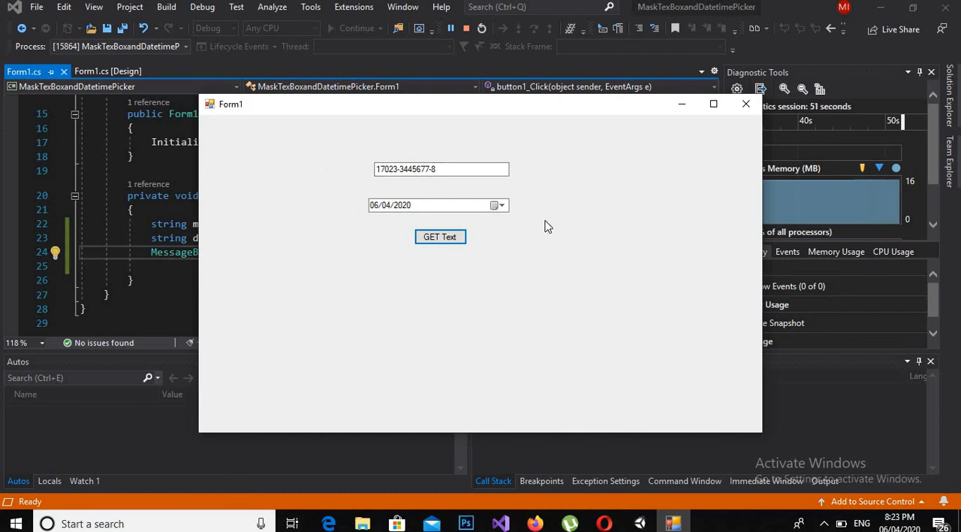
mouse_move(609, 235)
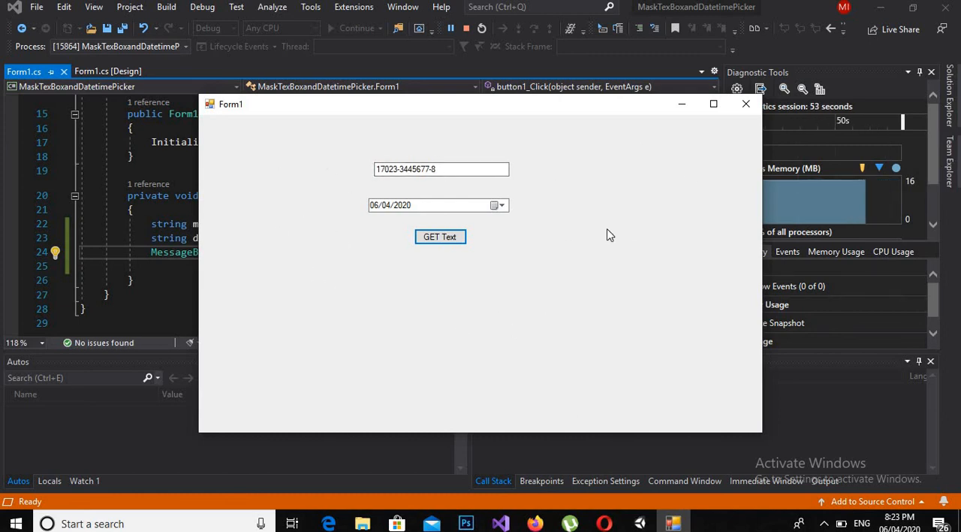